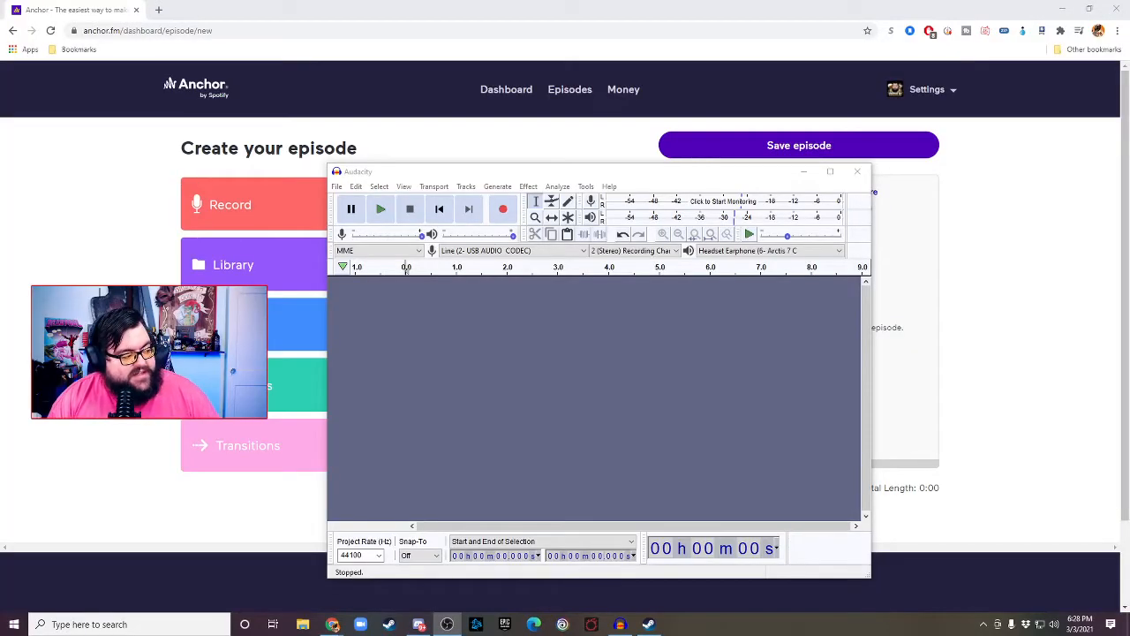
pyautogui.moveTo(488, 267)
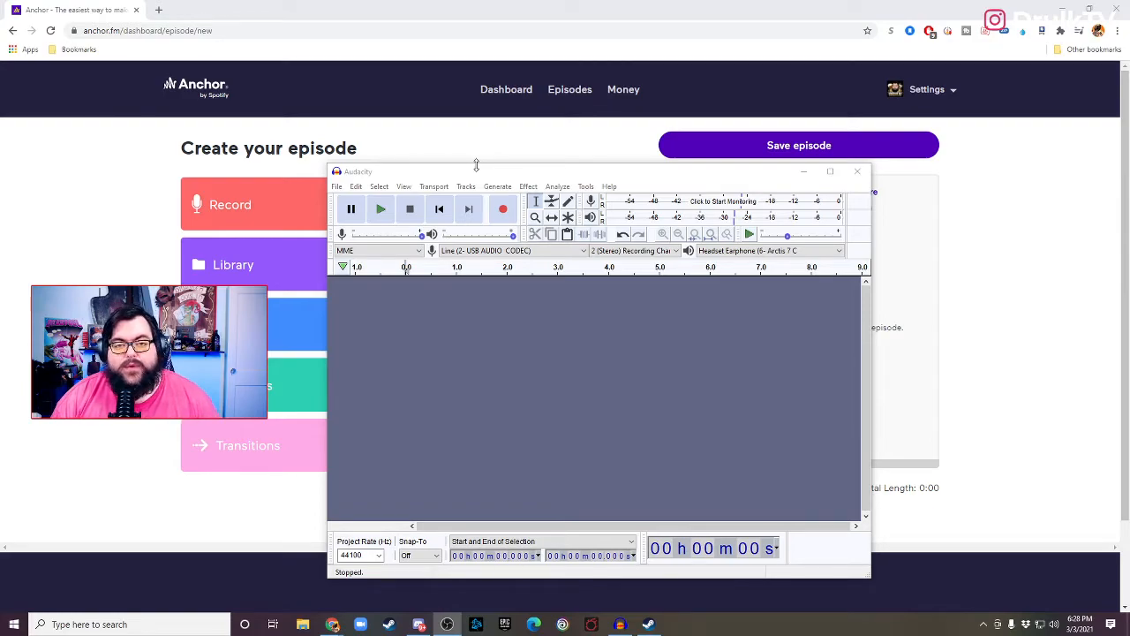
pyautogui.moveTo(538, 164)
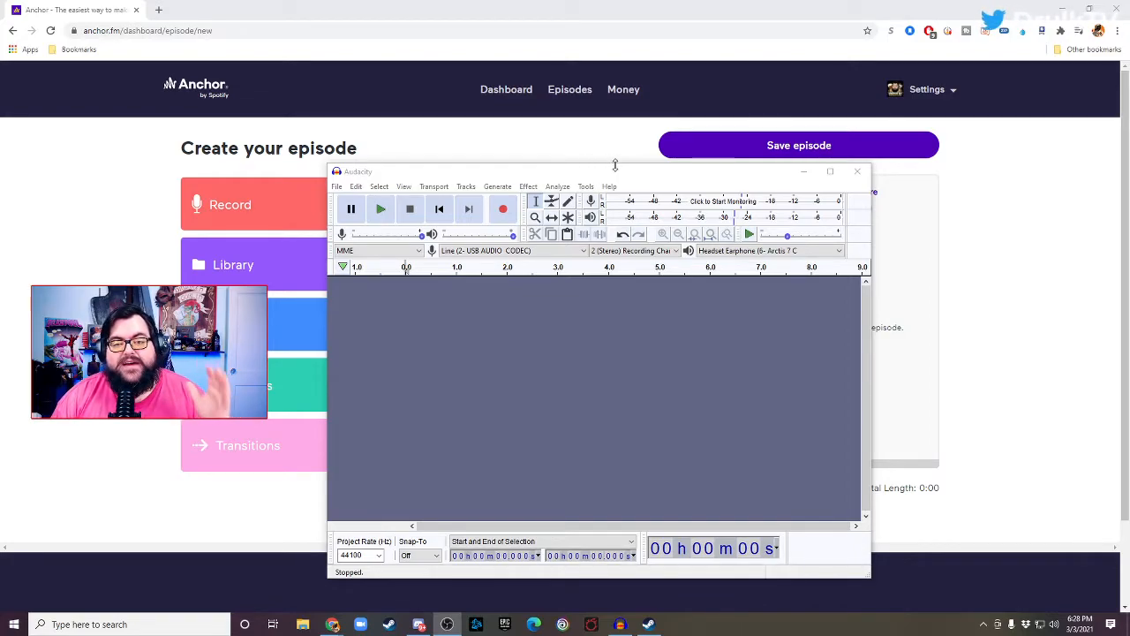
# Step: Drag the empty Audacity window slightly up and to the right over the Anchor page
pyautogui.moveTo(615, 172); pyautogui.dragTo(639, 148)
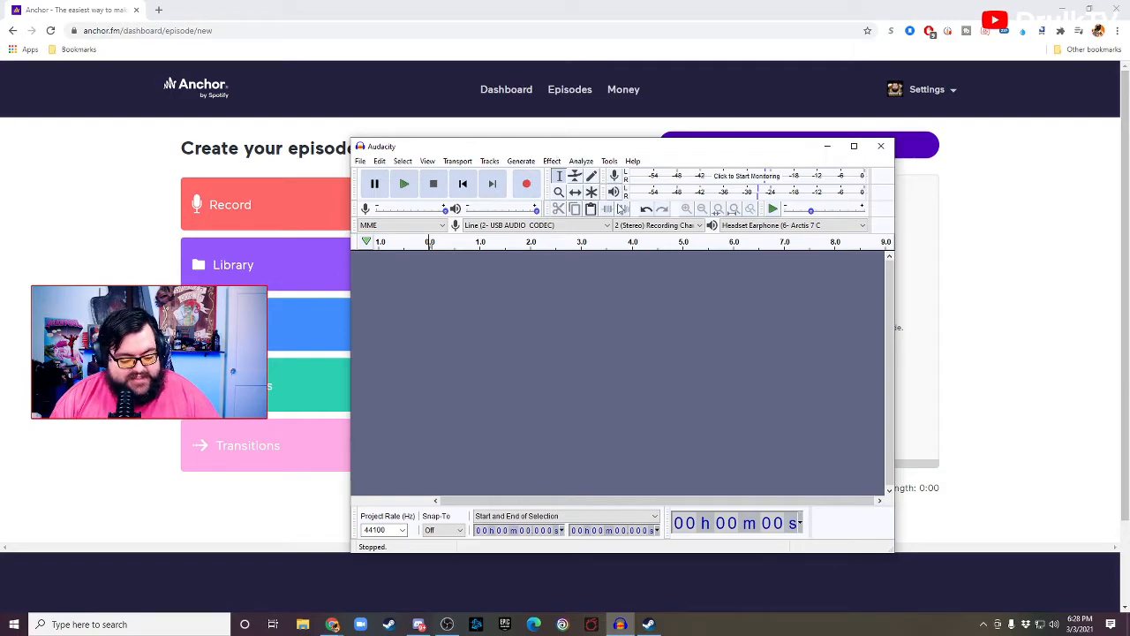
pyautogui.click(526, 184)
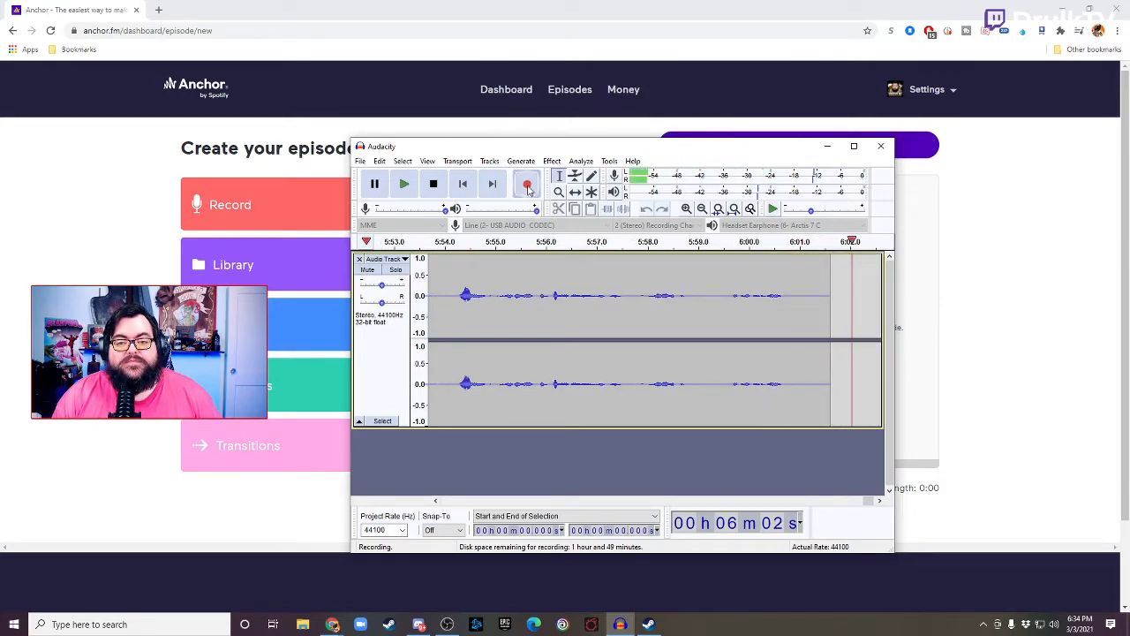
# Step: Stop recording, leaving a stereo voice track just over six minutes long
pyautogui.click(433, 184)
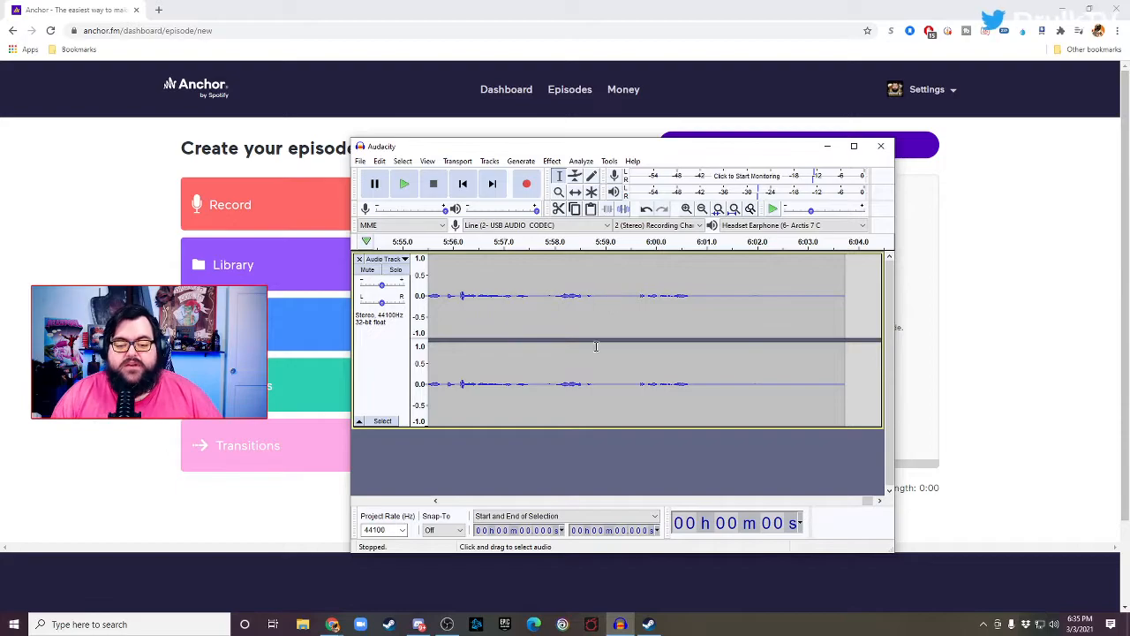
pyautogui.moveTo(702, 294)
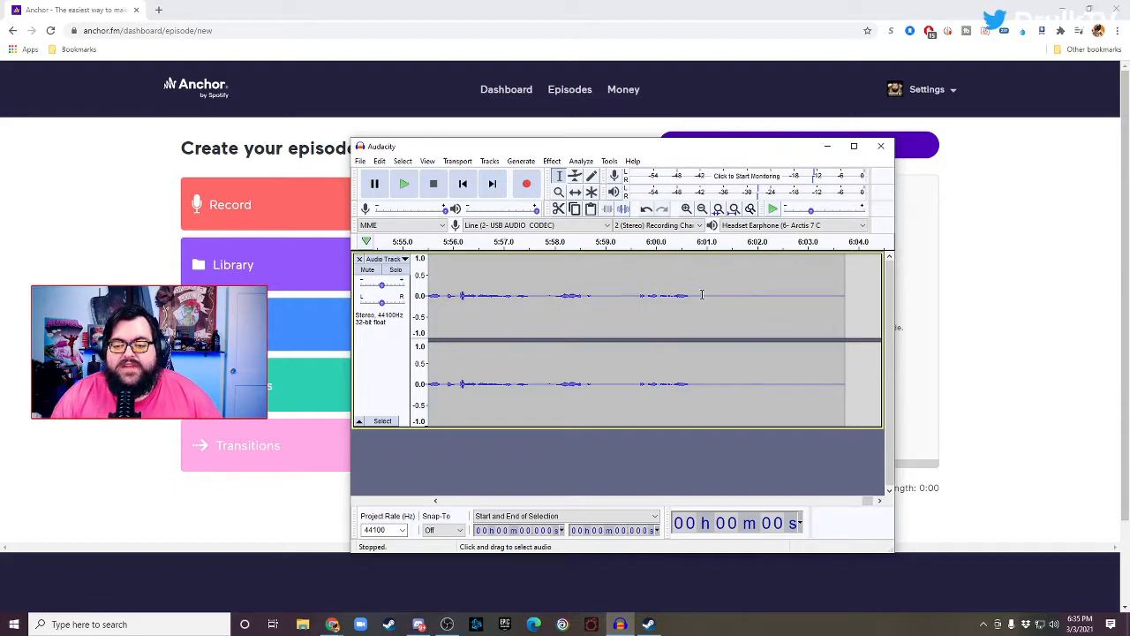
pyautogui.moveTo(702, 296); pyautogui.dragTo(789, 295)
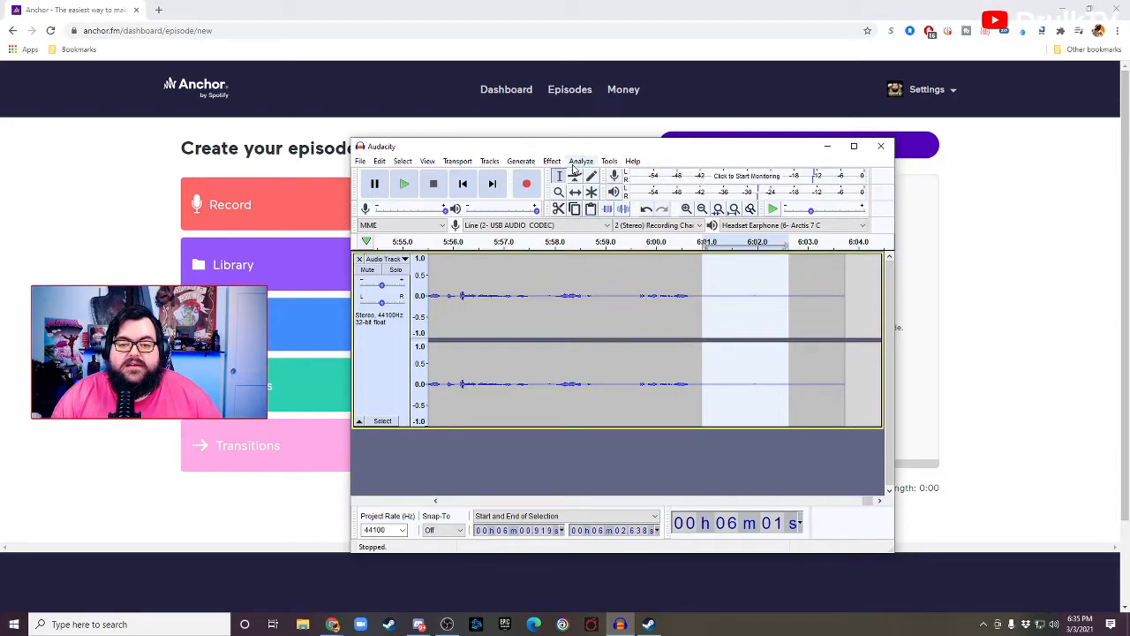
# Step: Capture a noise profile from the silent stretch, then apply Noise Reduction to the whole recording
pyautogui.click(551, 160)
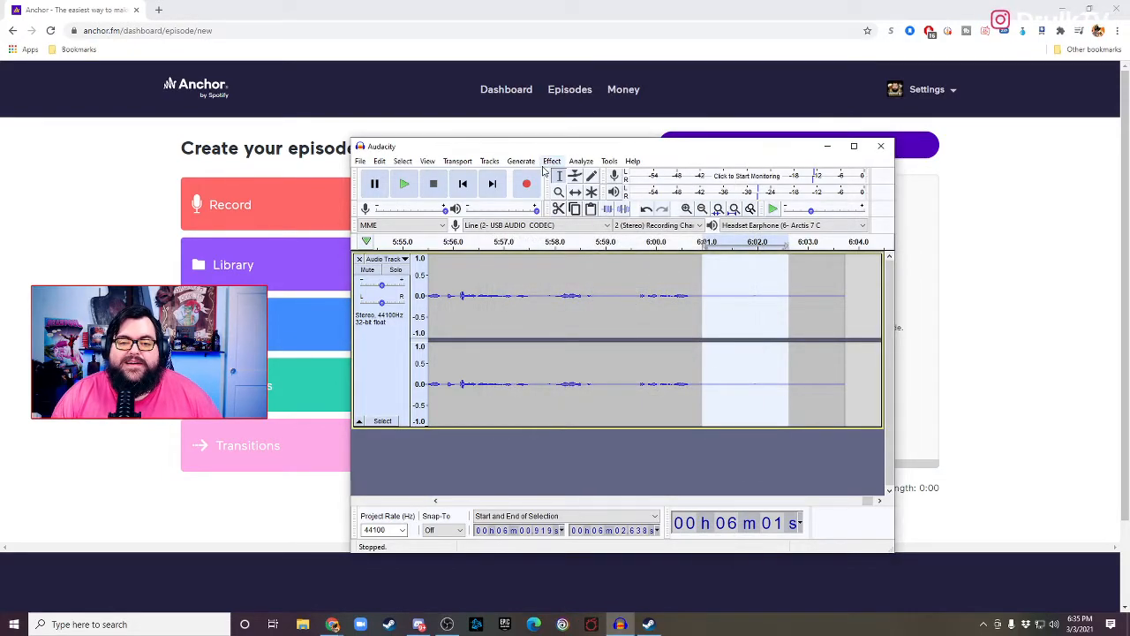
pyautogui.click(552, 161)
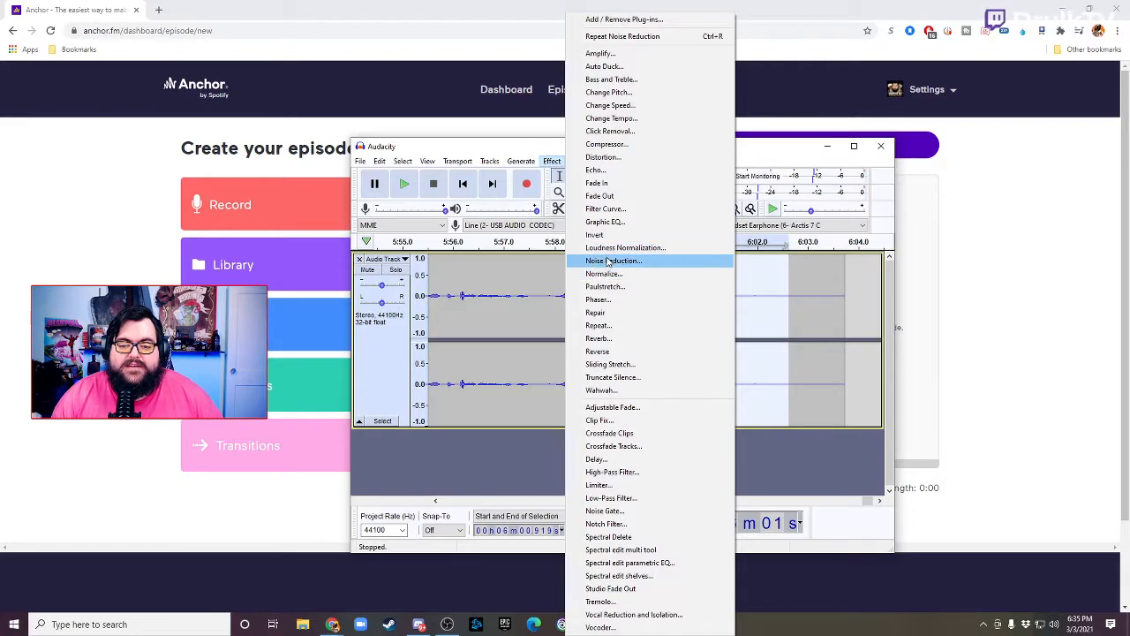
pyautogui.click(613, 260)
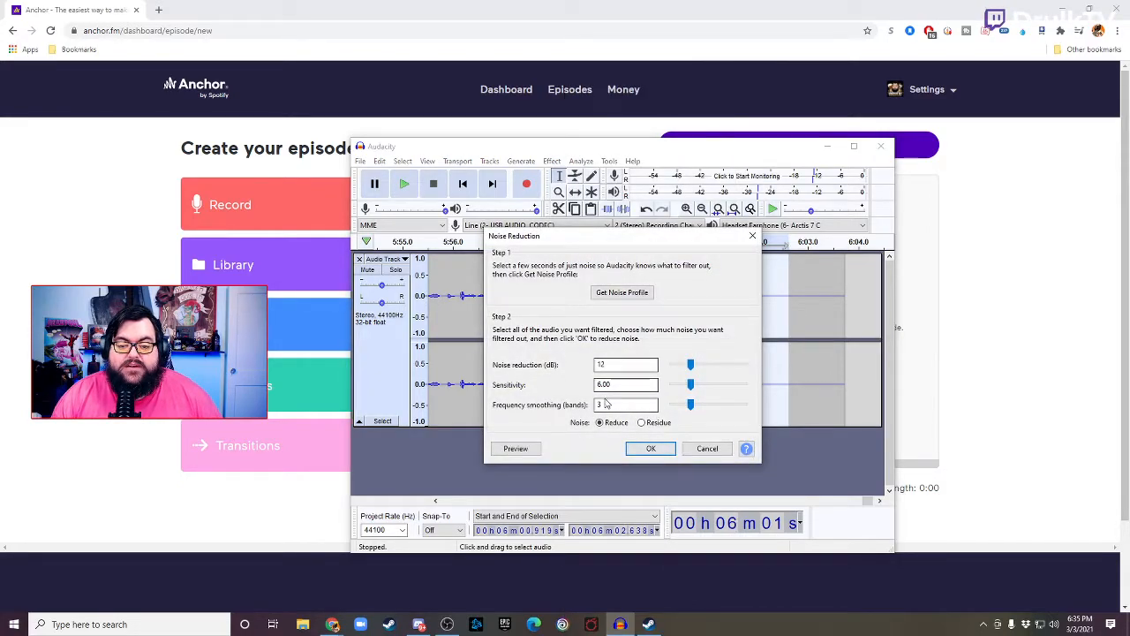
pyautogui.click(650, 448)
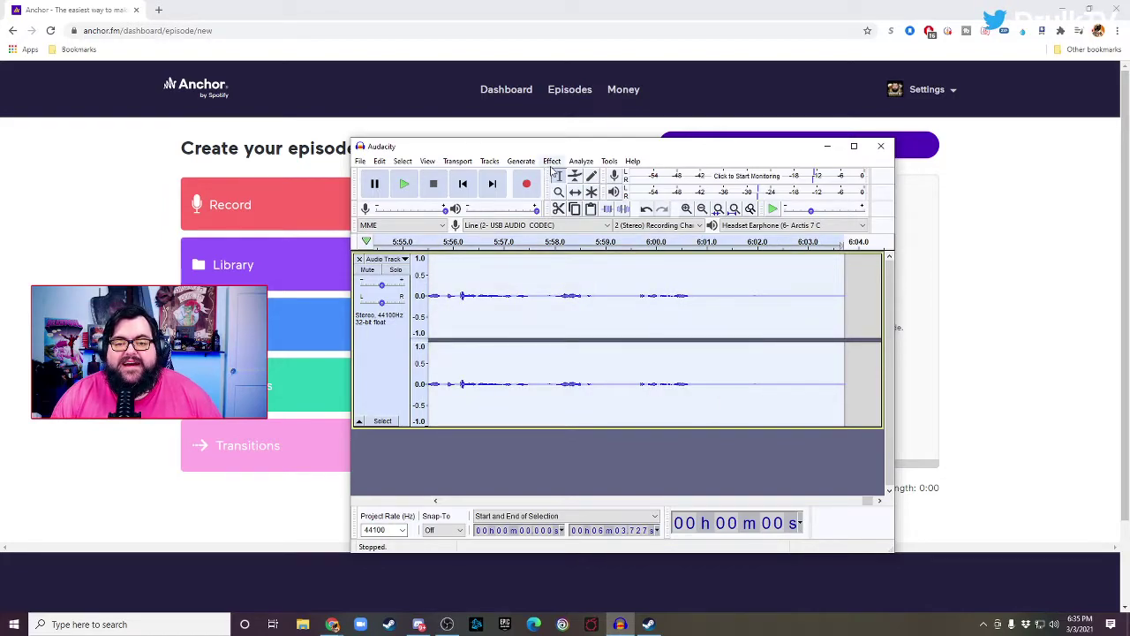
pyautogui.click(551, 160)
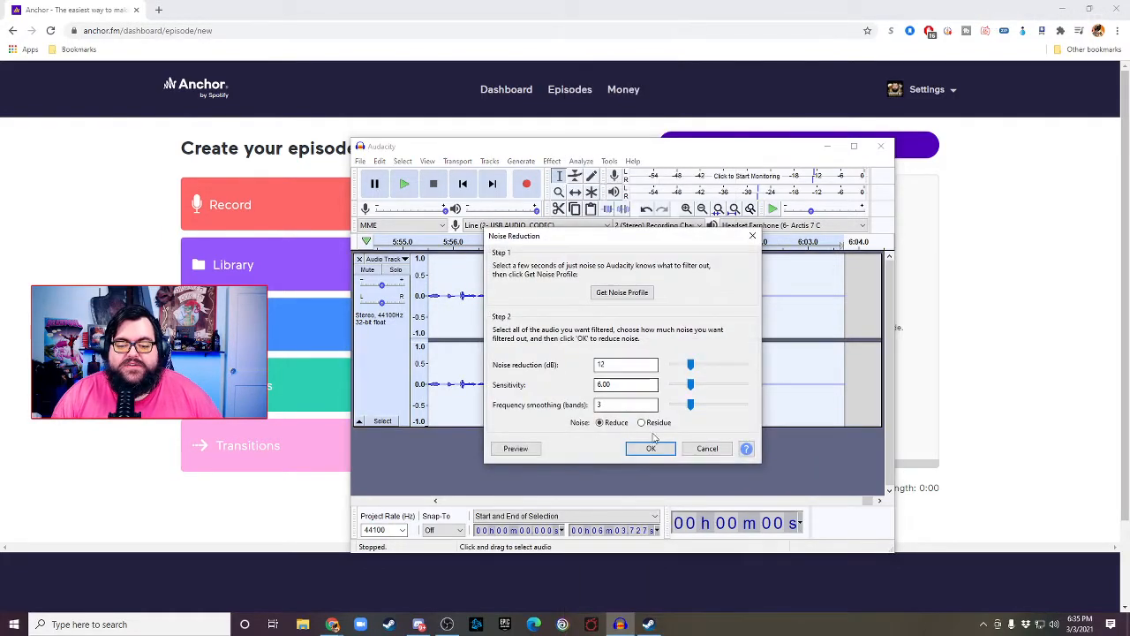
pyautogui.click(650, 448)
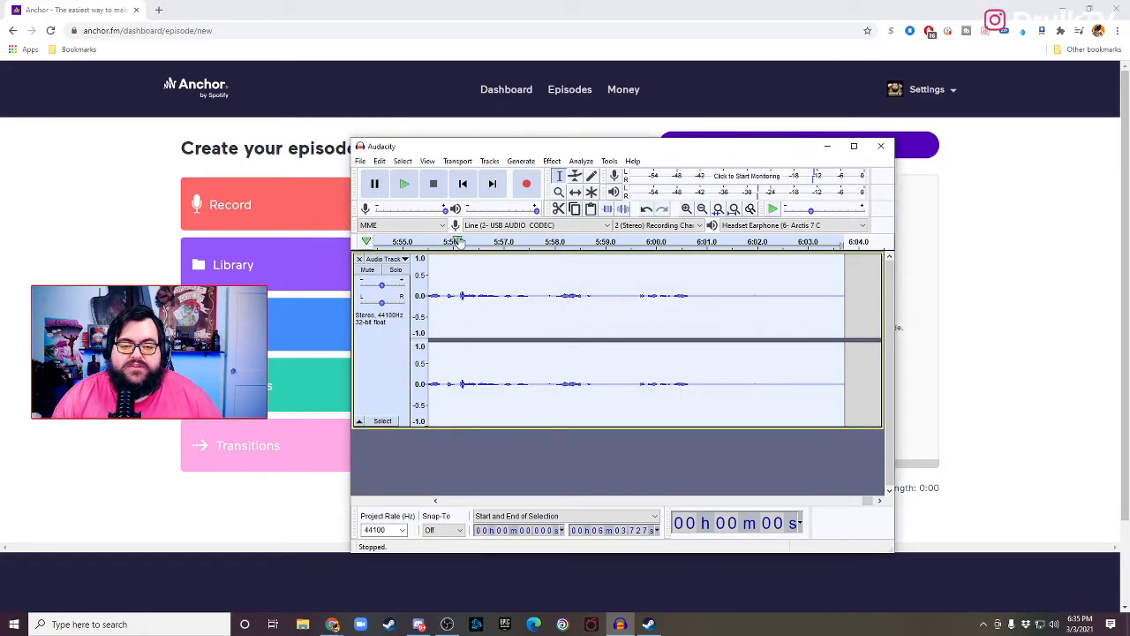
# Step: Amplify the full recording to a -3 dB new peak amplitude
pyautogui.click(552, 160)
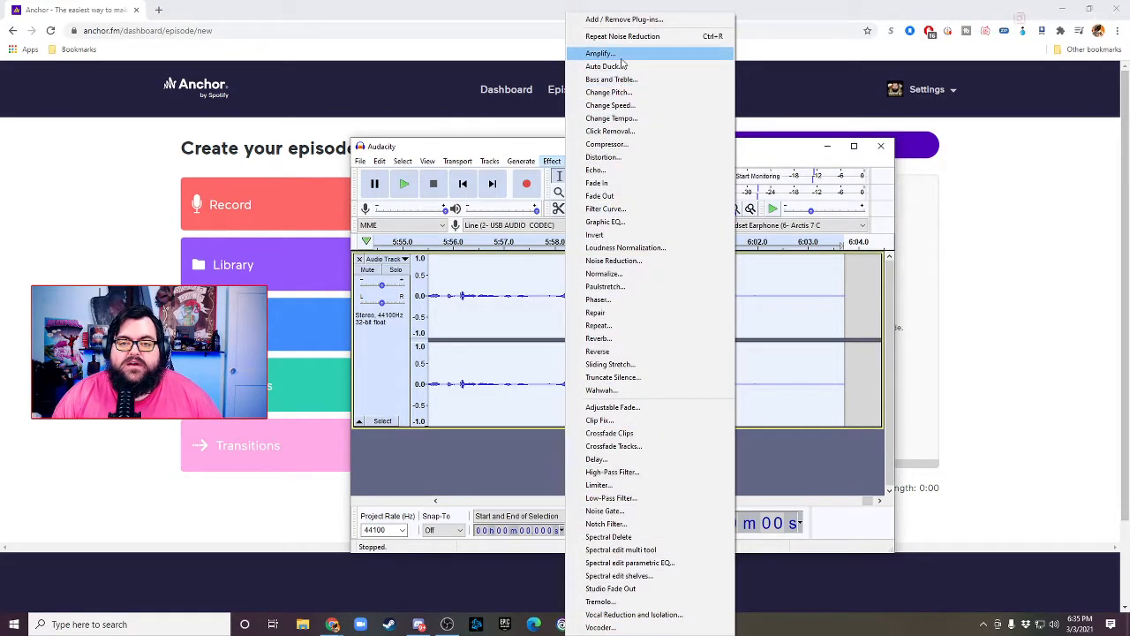
pyautogui.click(602, 53)
pyautogui.write('-3')
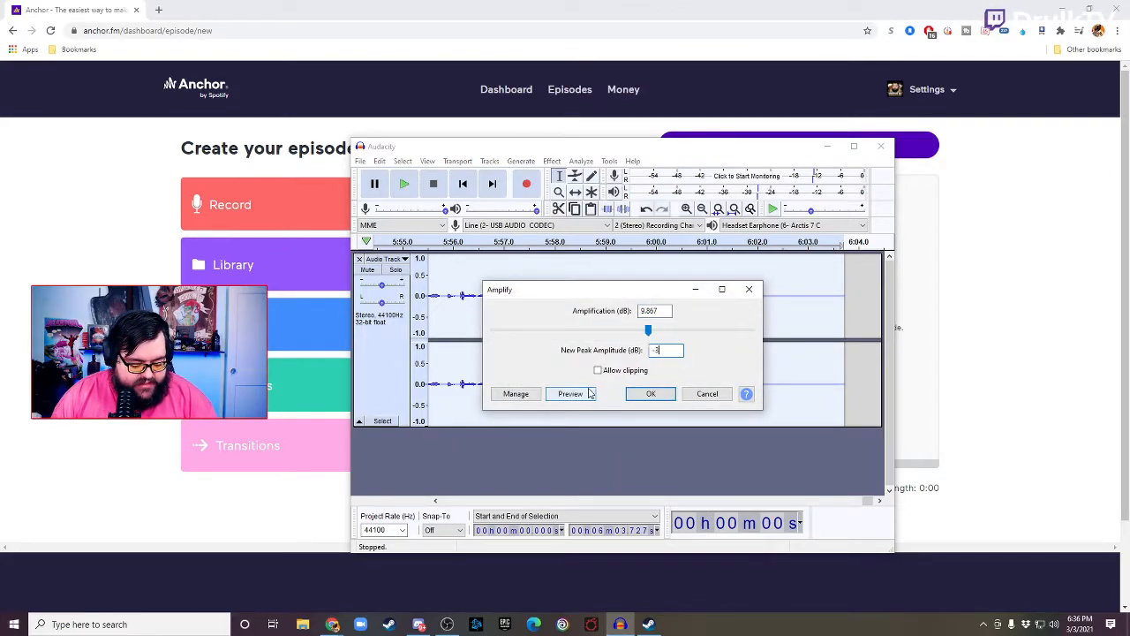
pyautogui.click(650, 393)
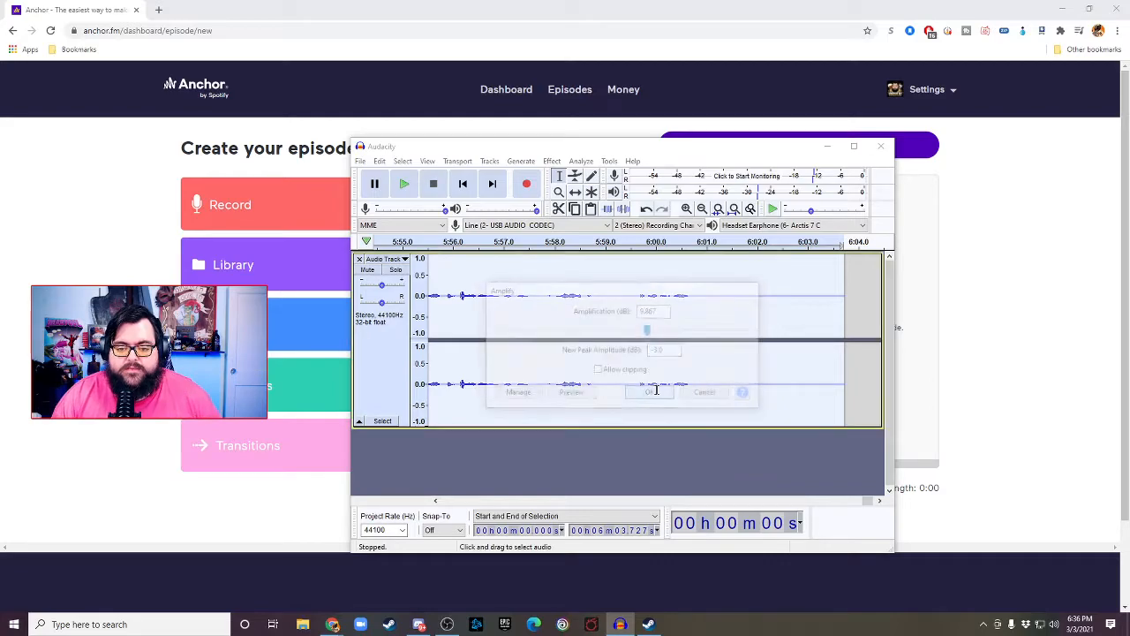
pyautogui.click(649, 392)
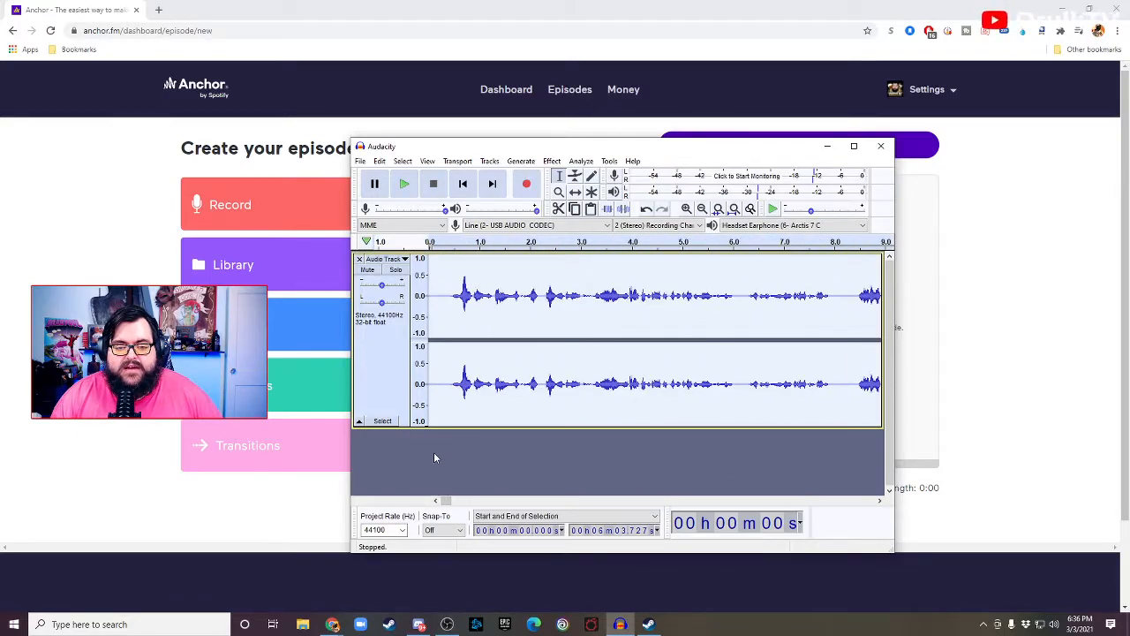
pyautogui.moveTo(405, 183)
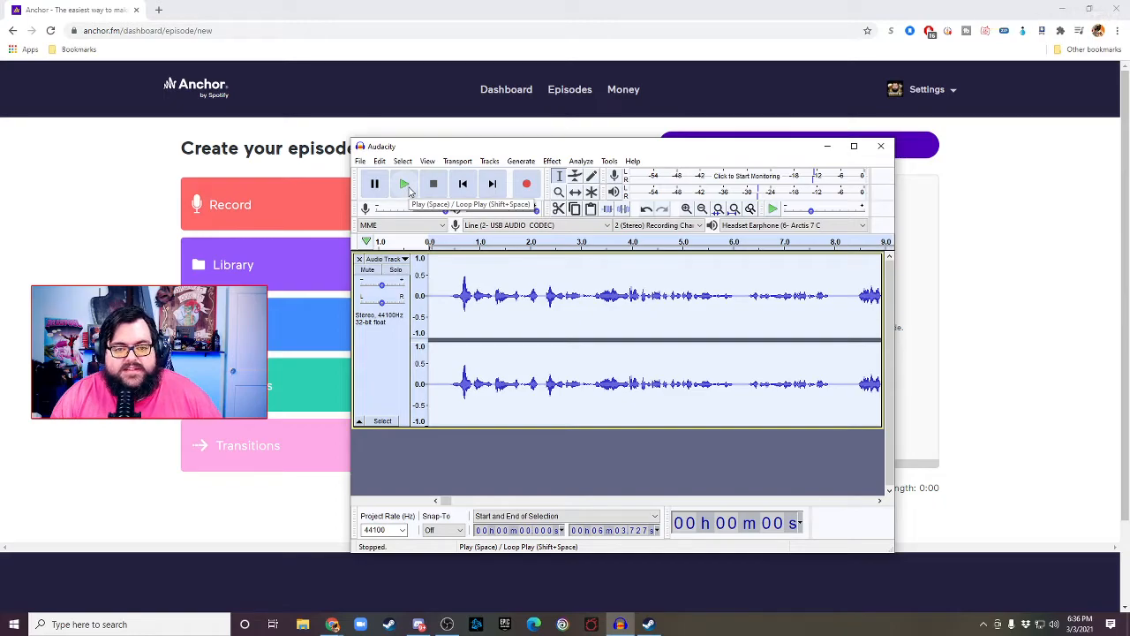
# Step: Play the opening seconds of the amplified recording, then stop playback
pyautogui.click(404, 184)
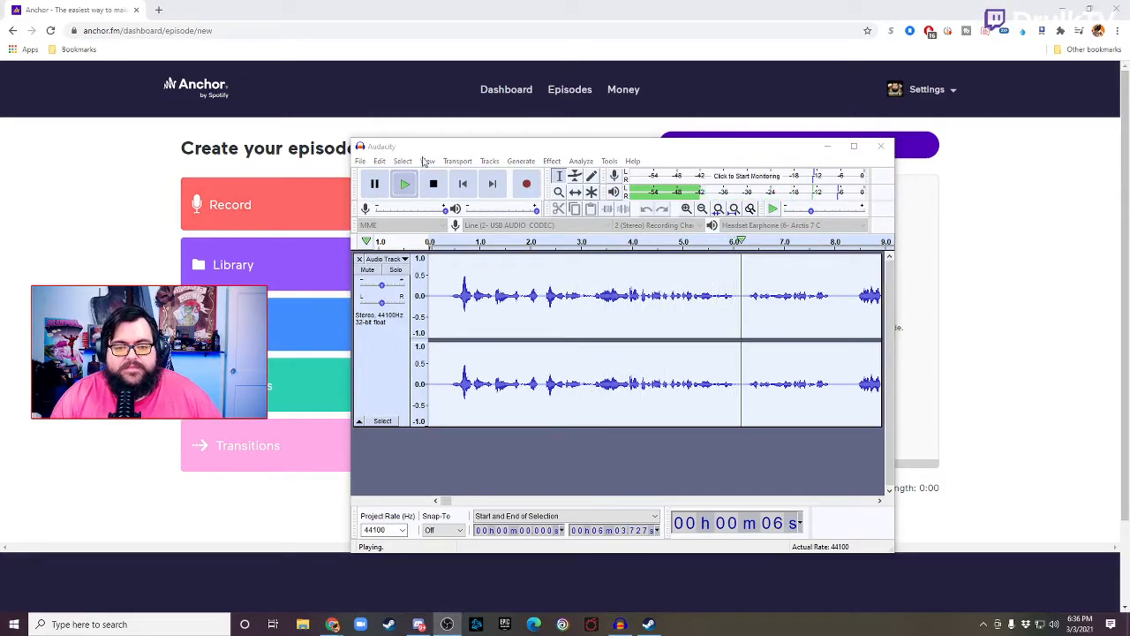
pyautogui.click(433, 183)
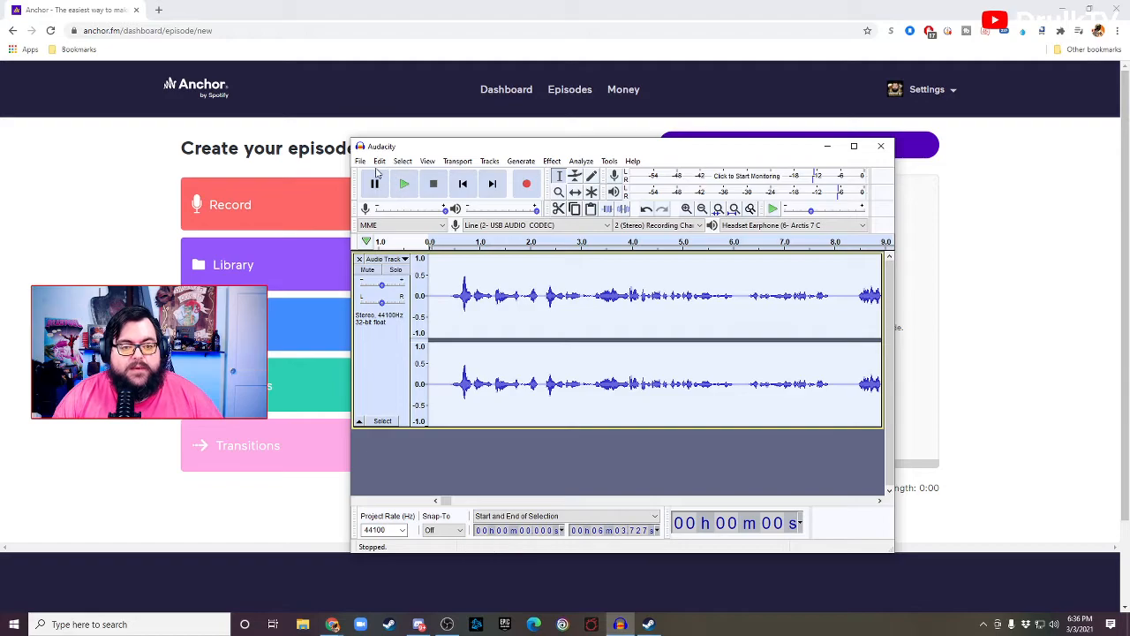
# Step: Save the Audacity project as 'daily druik episode 9'
pyautogui.click(379, 160)
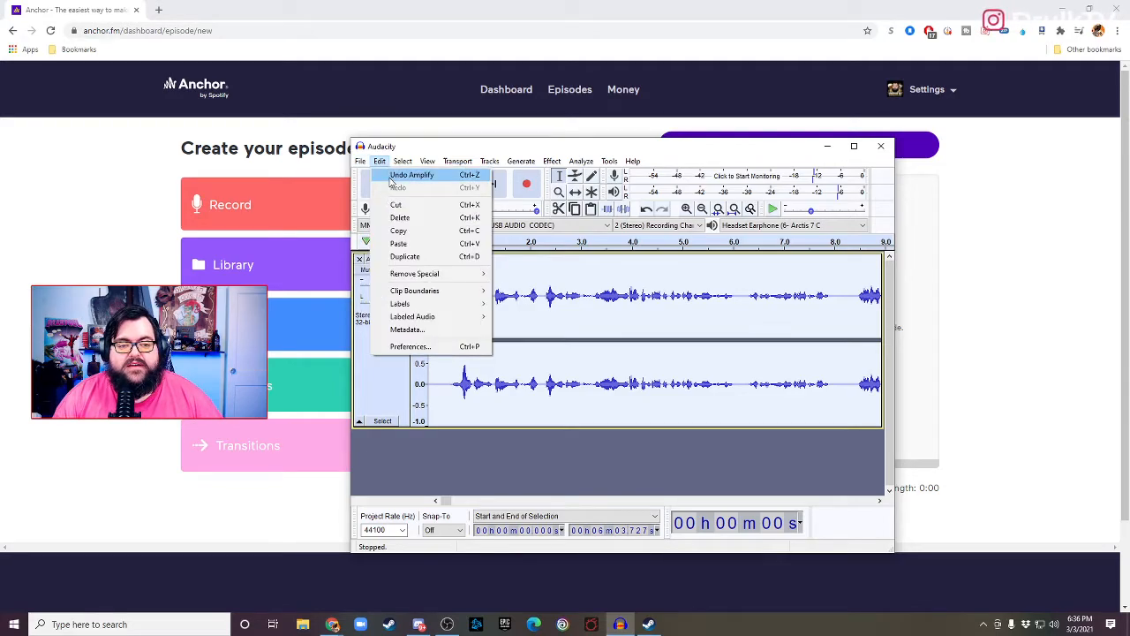
pyautogui.click(360, 160)
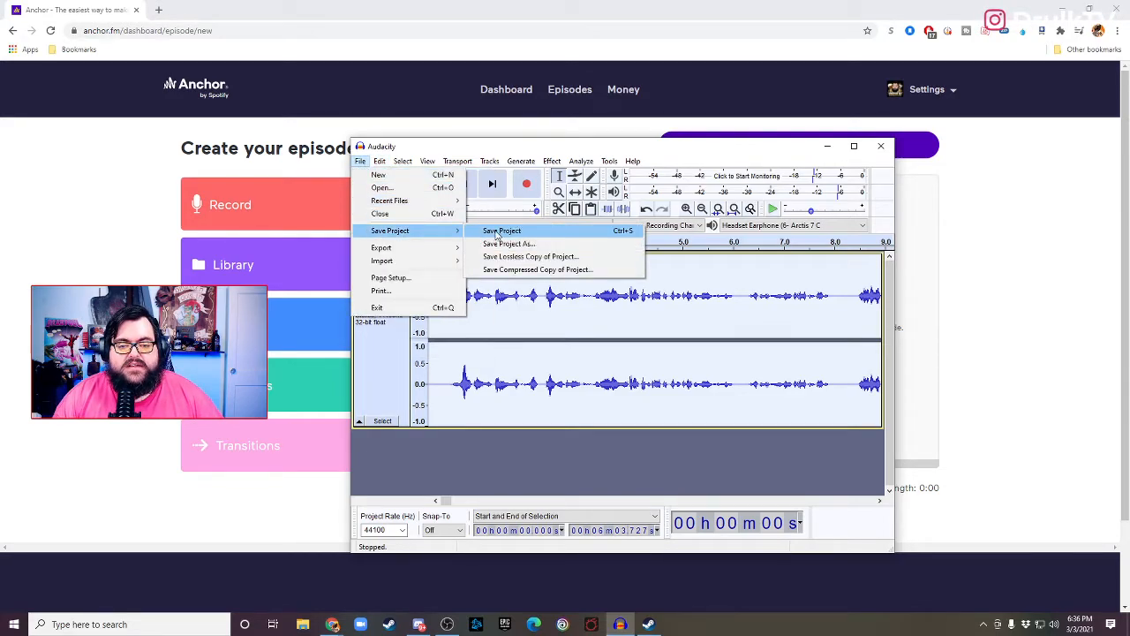
pyautogui.click(502, 230)
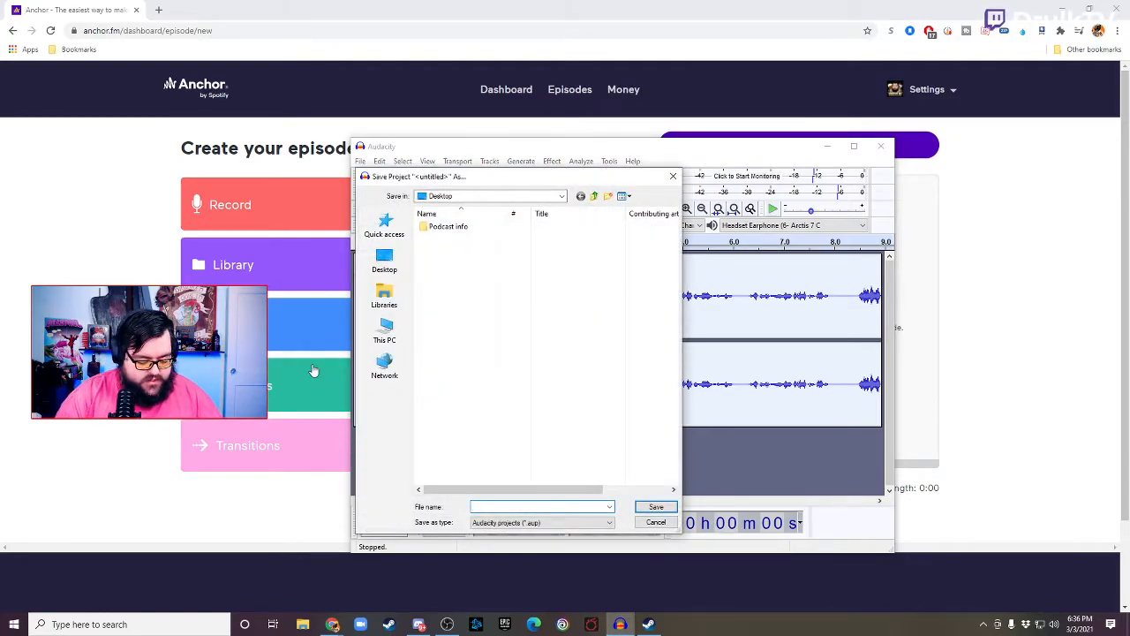
pyautogui.write('daily druik')
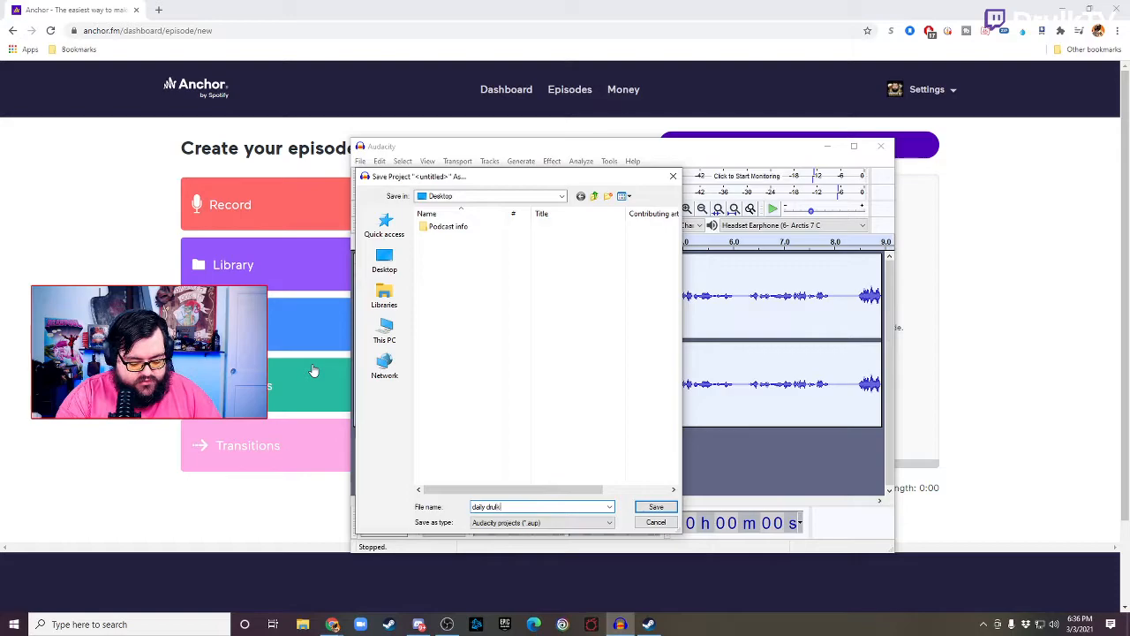
pyautogui.write('episode 9')
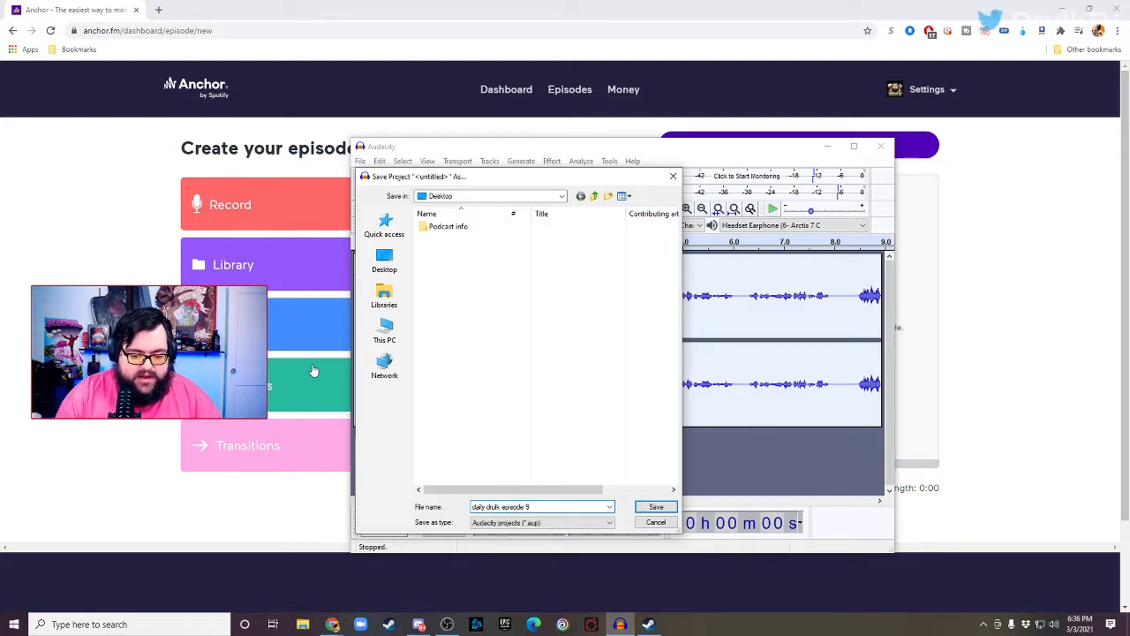
pyautogui.click(655, 506)
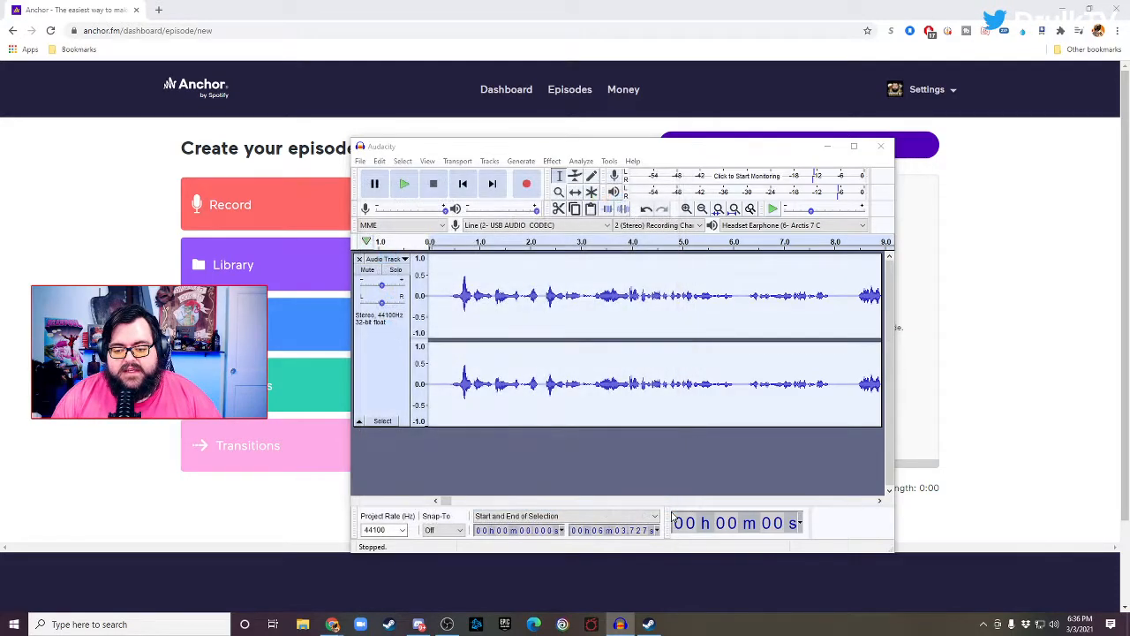
# Step: Export the episode as an MP3 file to the Desktop
pyautogui.click(379, 161)
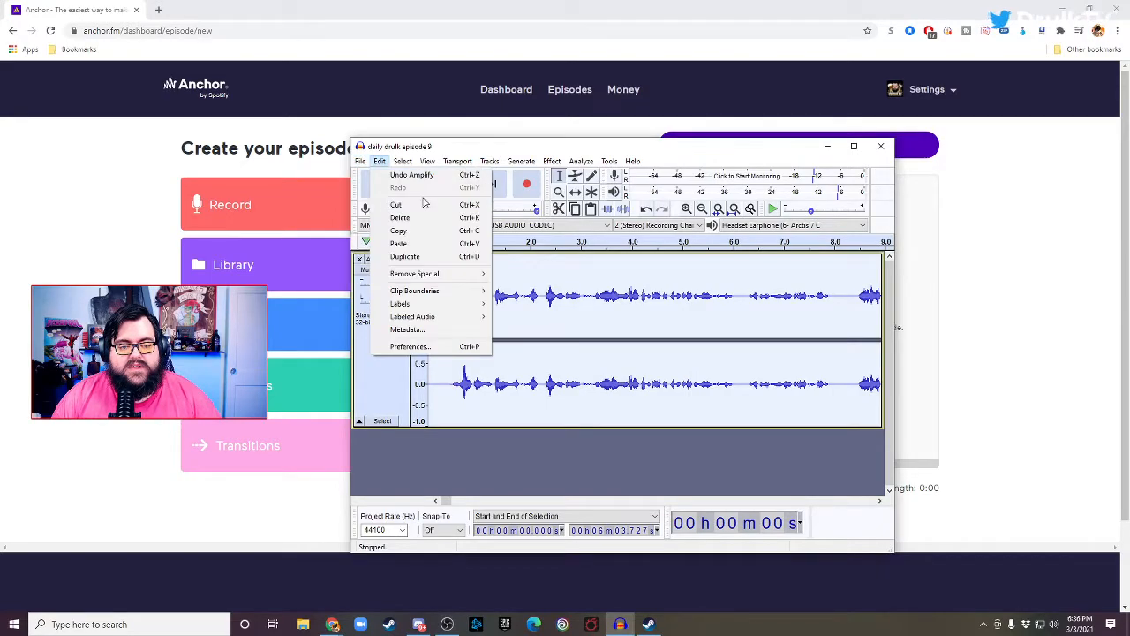
pyautogui.click(360, 161)
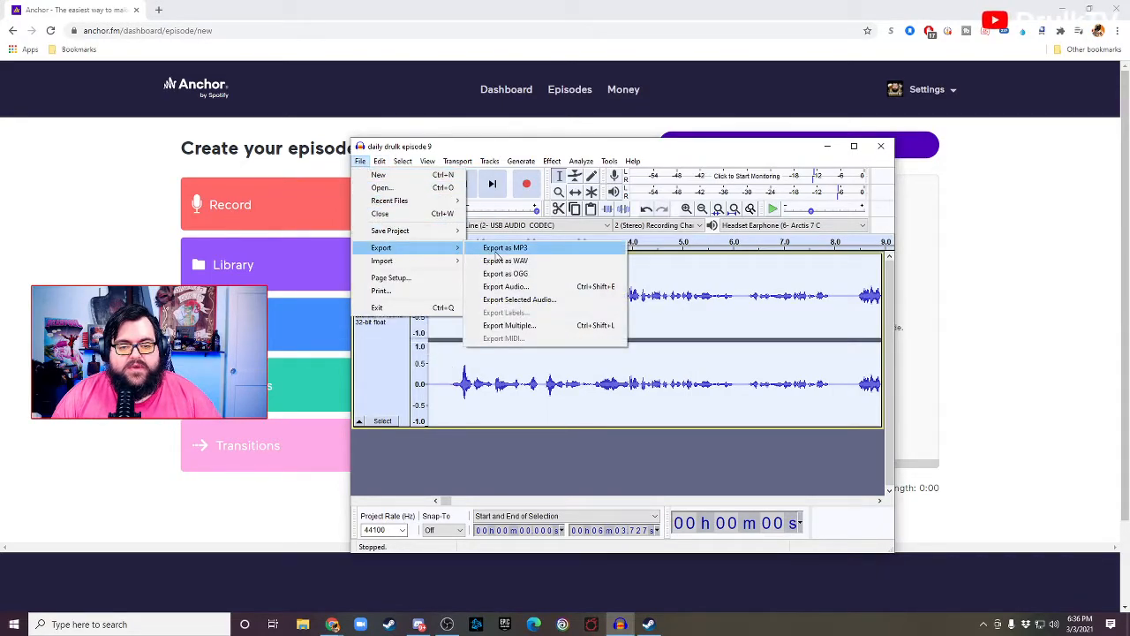
pyautogui.click(504, 247)
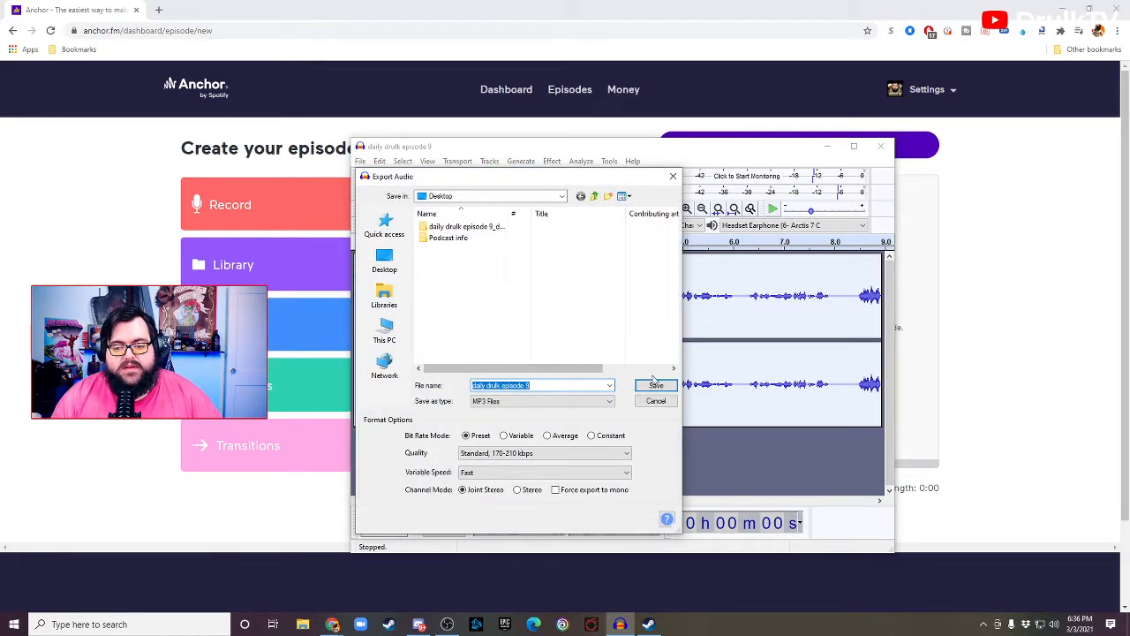
pyautogui.click(656, 385)
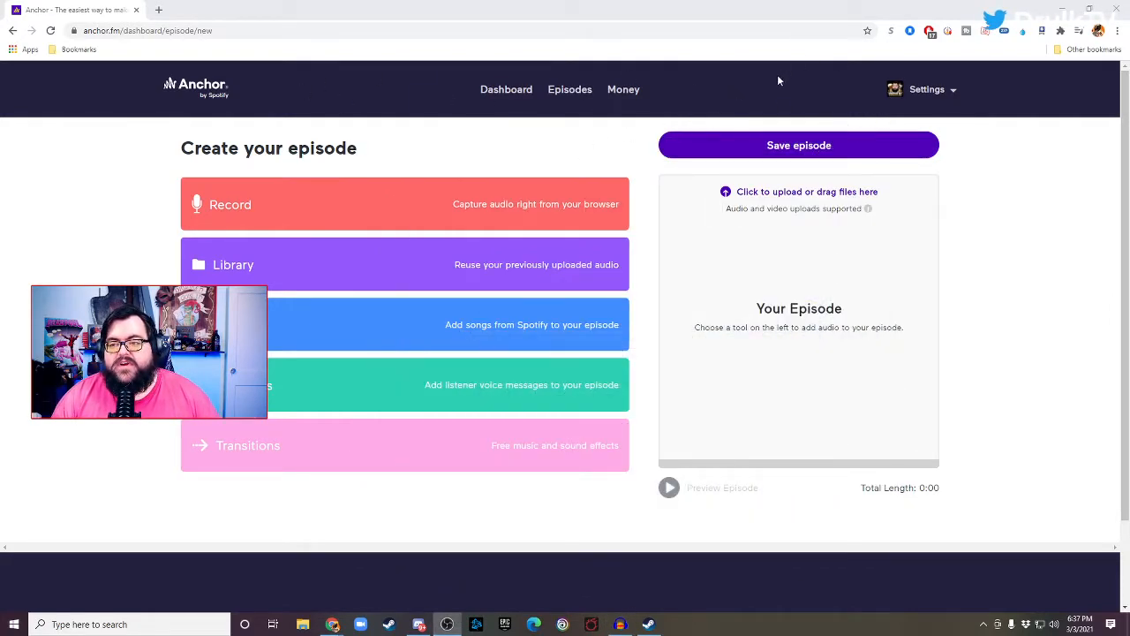
pyautogui.moveTo(762, 133)
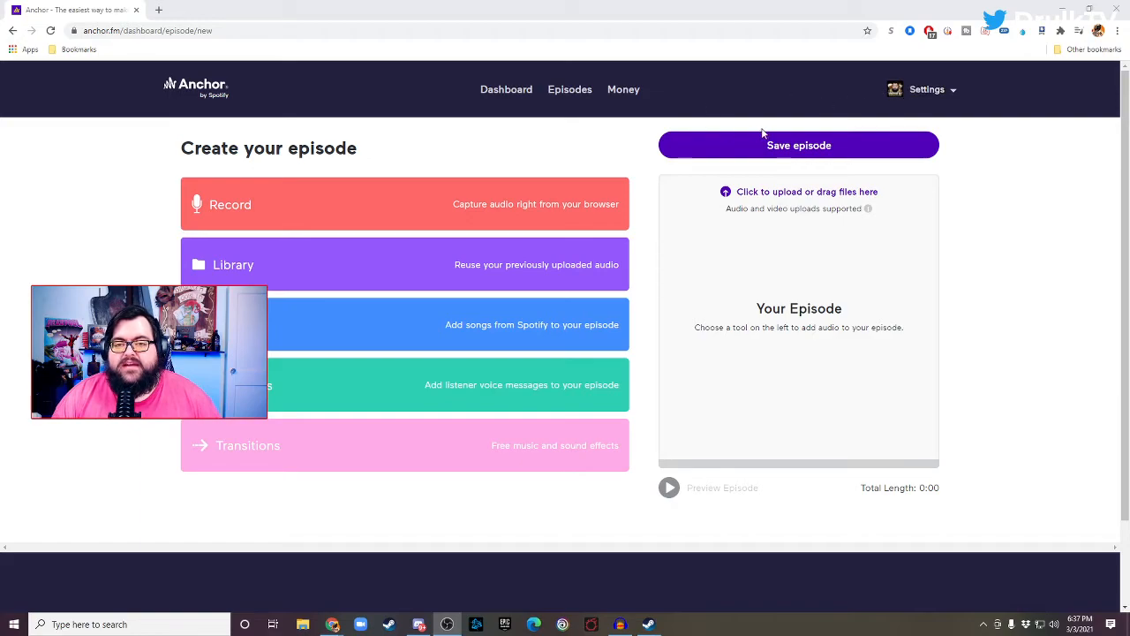
pyautogui.moveTo(771, 153)
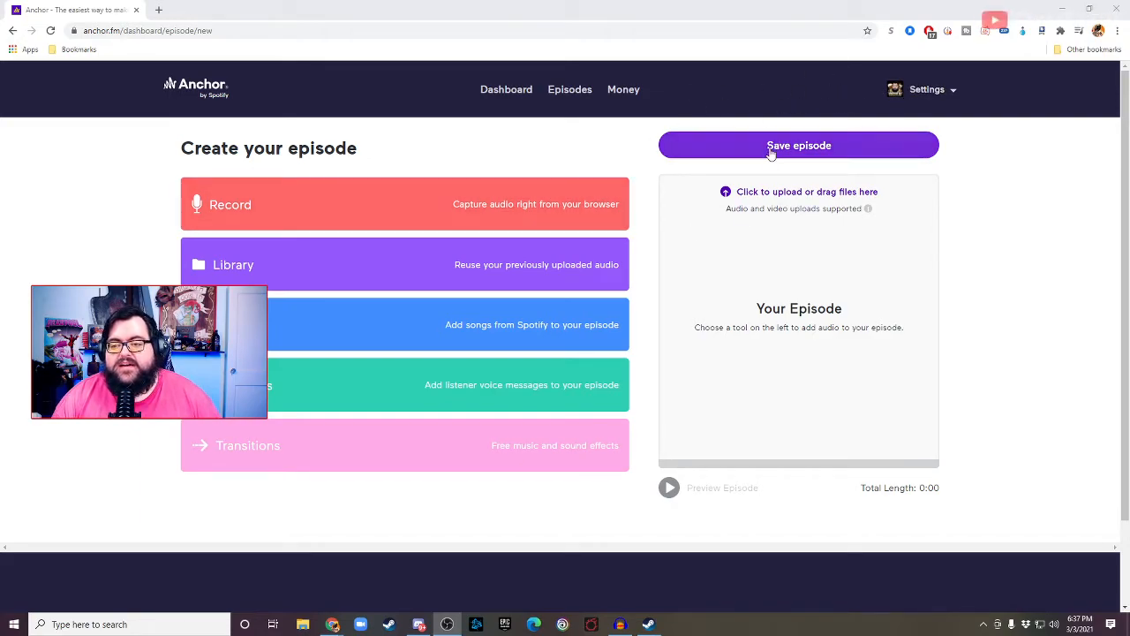
pyautogui.moveTo(465, 165)
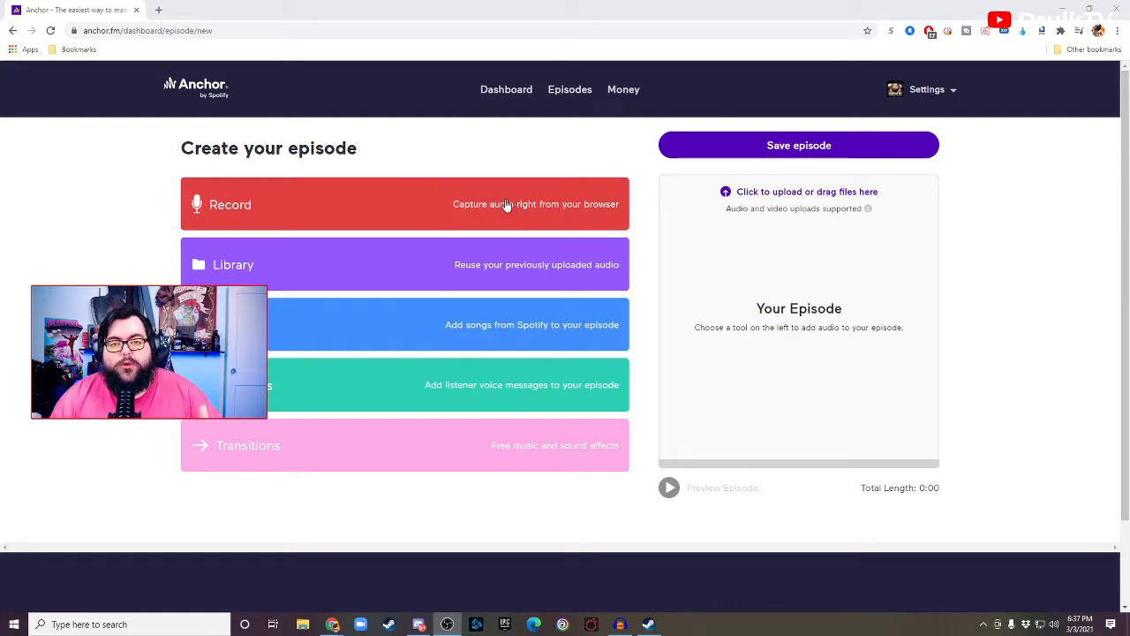
pyautogui.moveTo(466, 209)
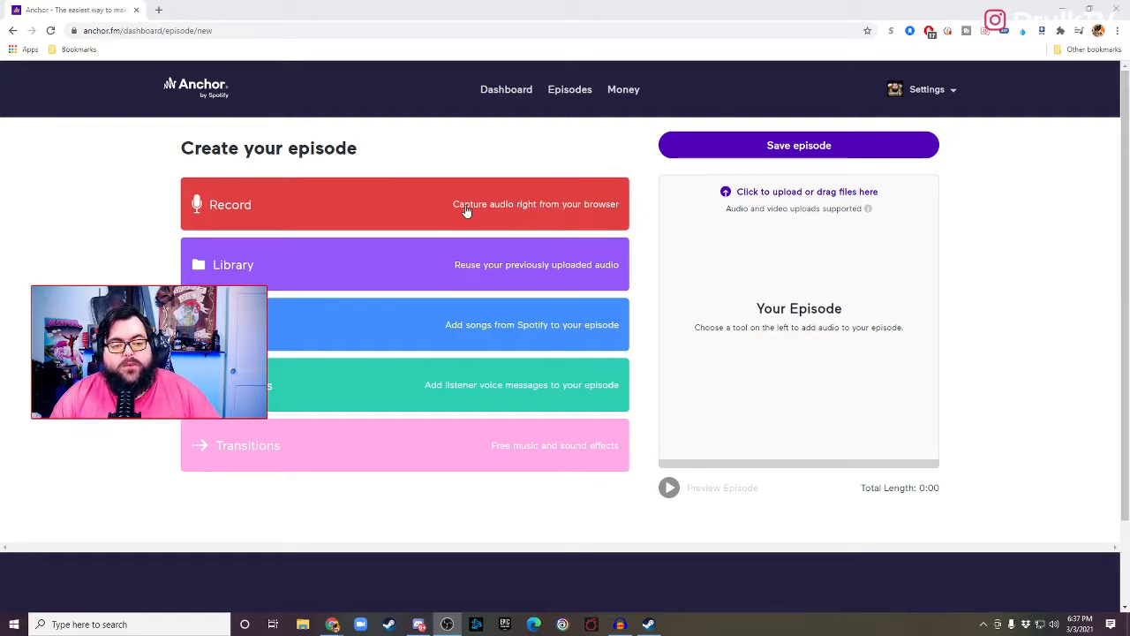
pyautogui.moveTo(515, 286)
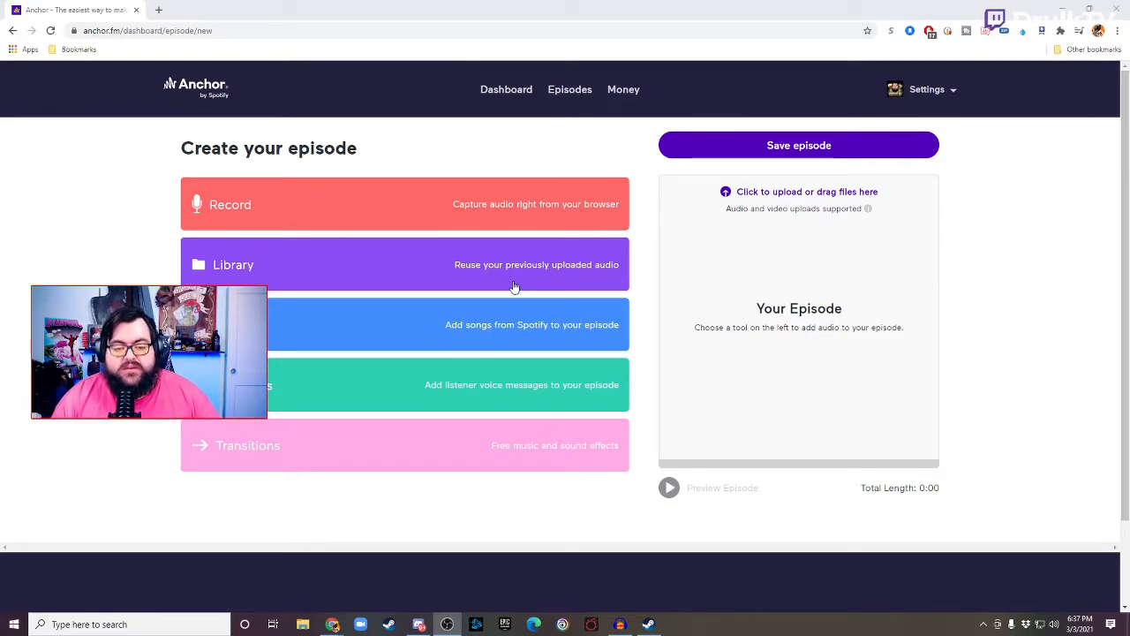
pyautogui.moveTo(486, 280)
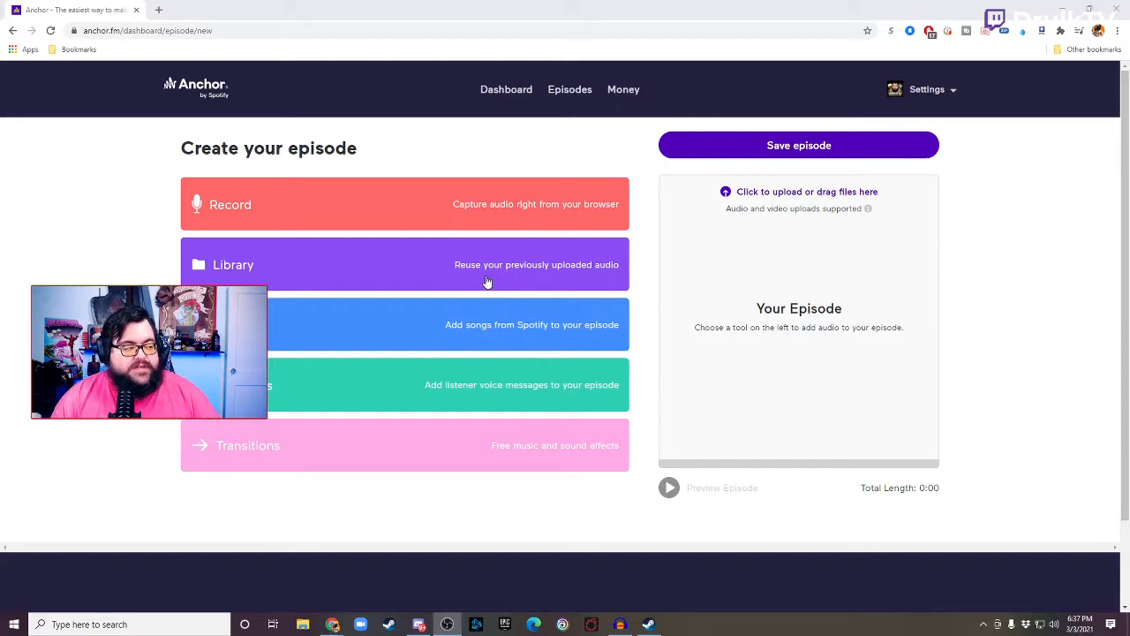
pyautogui.moveTo(517, 324)
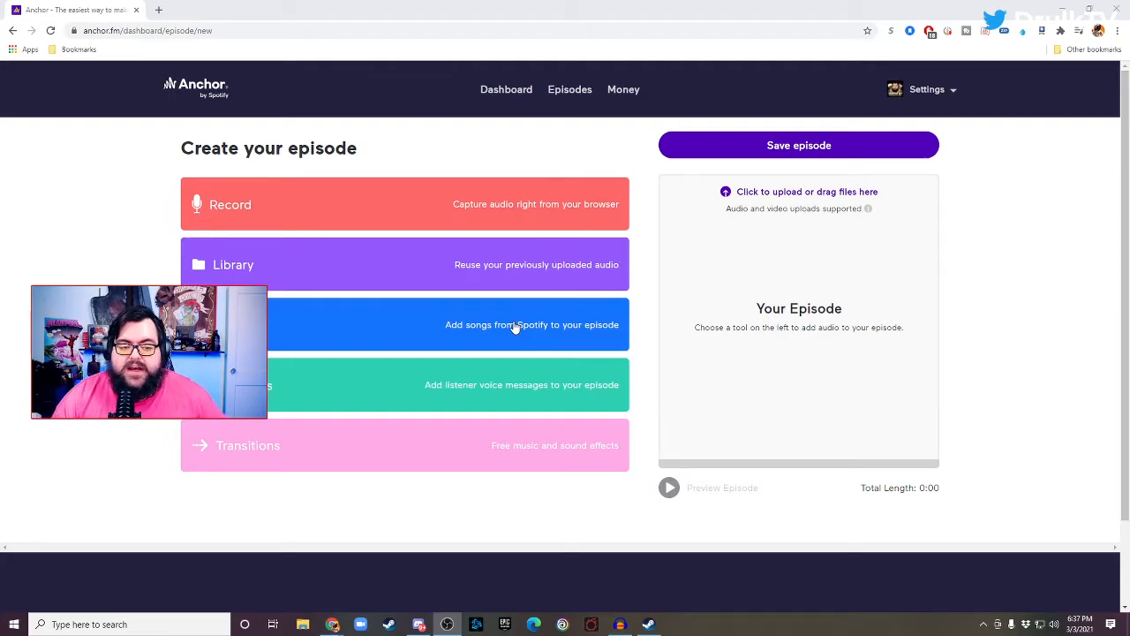
pyautogui.moveTo(483, 393)
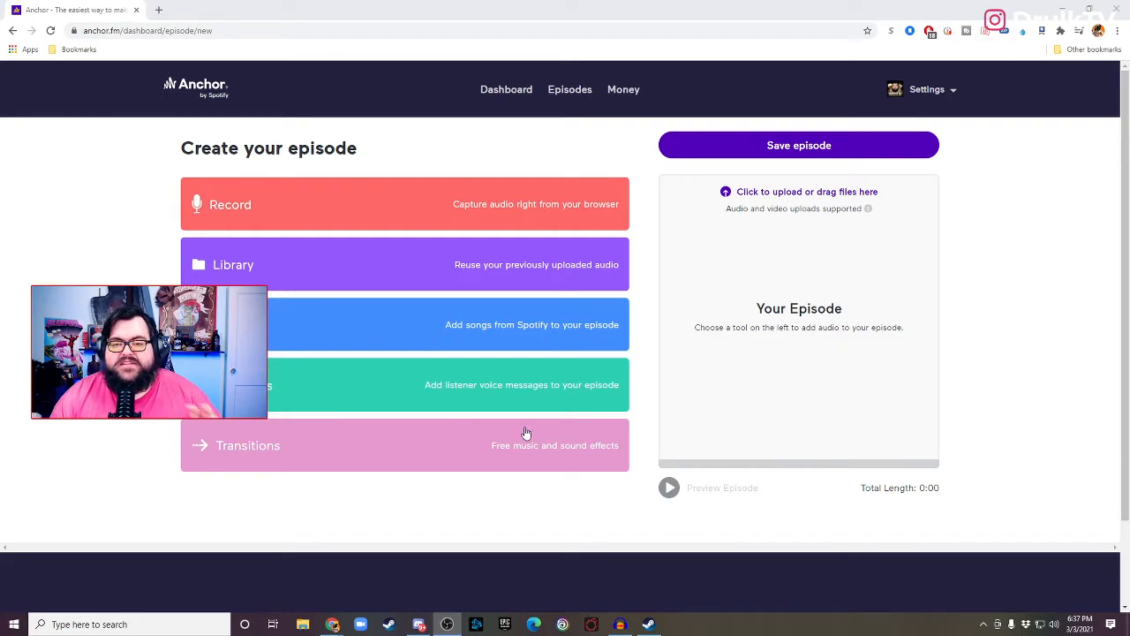
pyautogui.moveTo(684, 272)
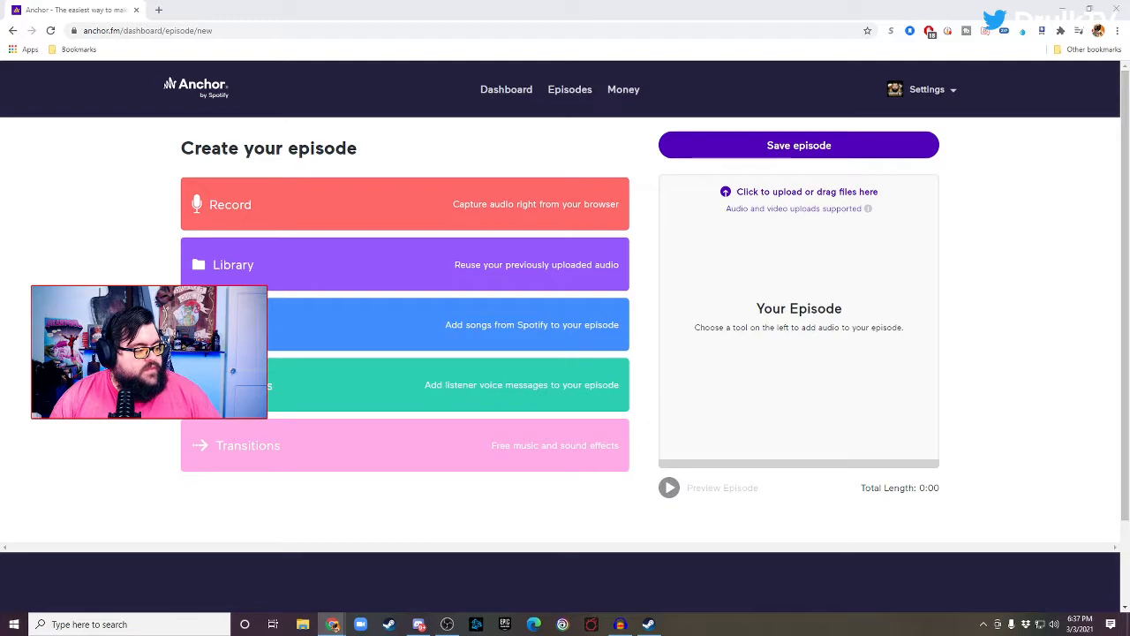
# Step: Let the 6m 3s daily drulk episode 9 track process in the episode lineup
pyautogui.click(798, 191)
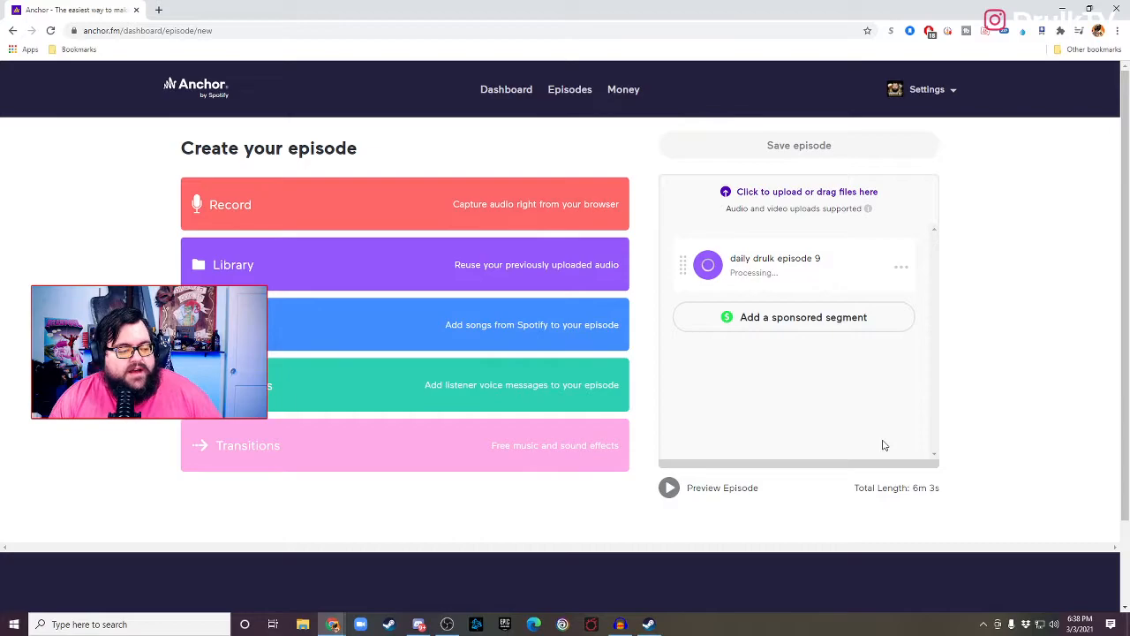
pyautogui.moveTo(862, 444)
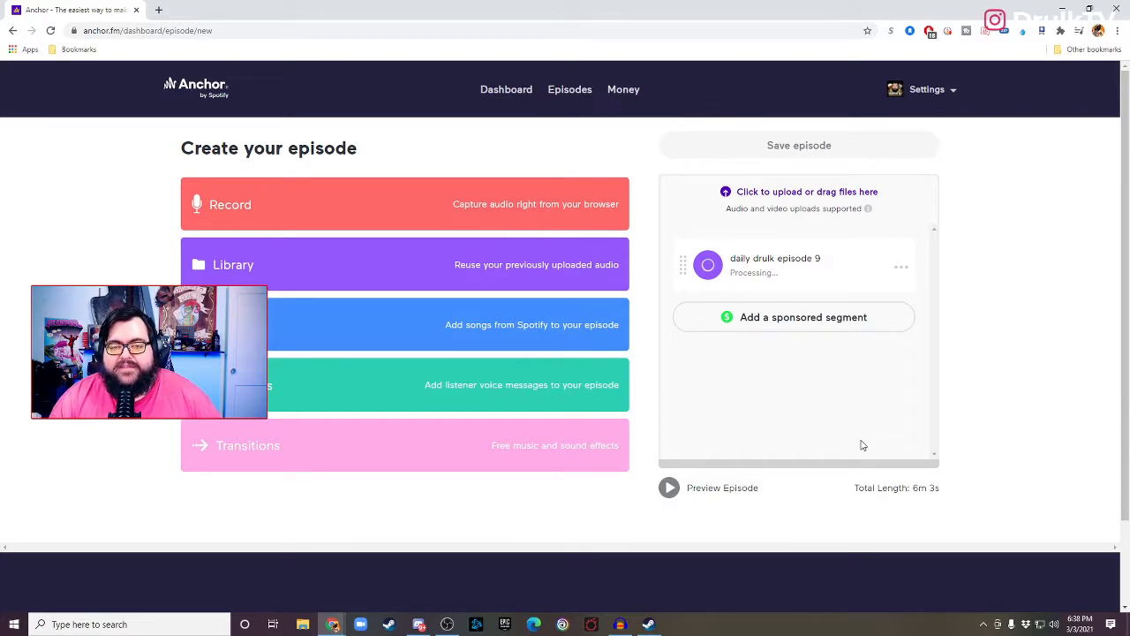
pyautogui.moveTo(858, 457)
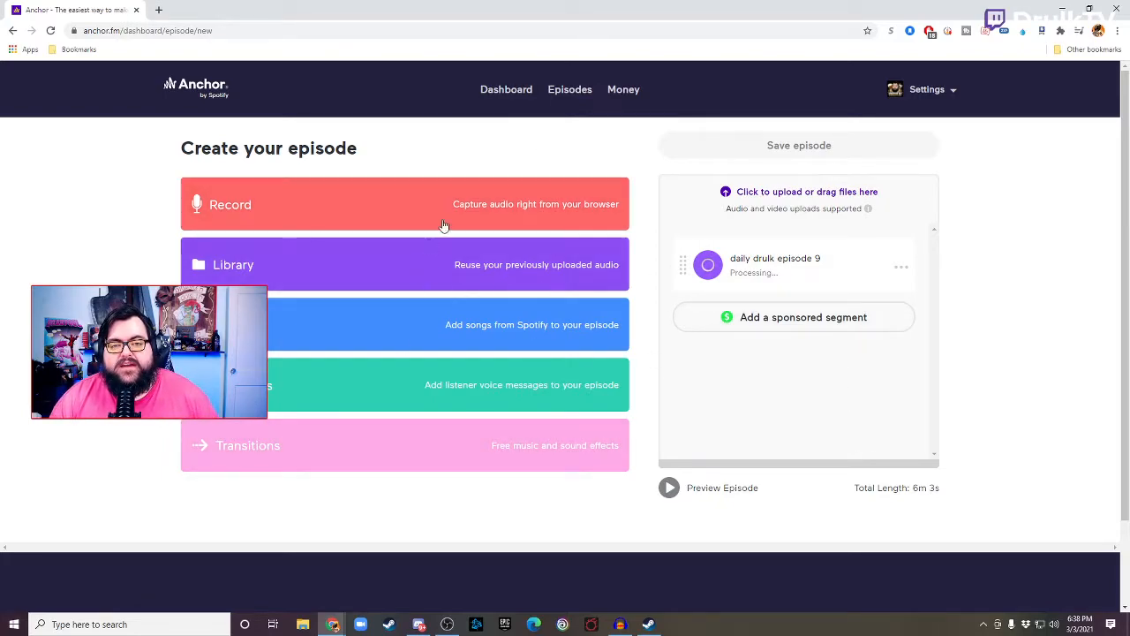
pyautogui.moveTo(533, 396)
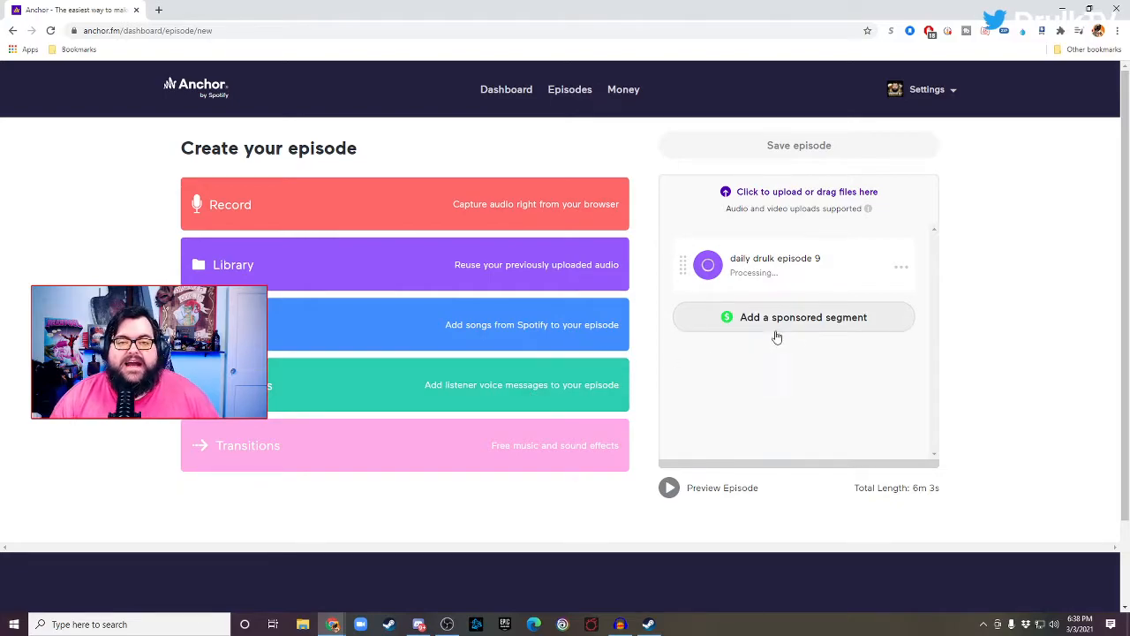
pyautogui.moveTo(742, 375)
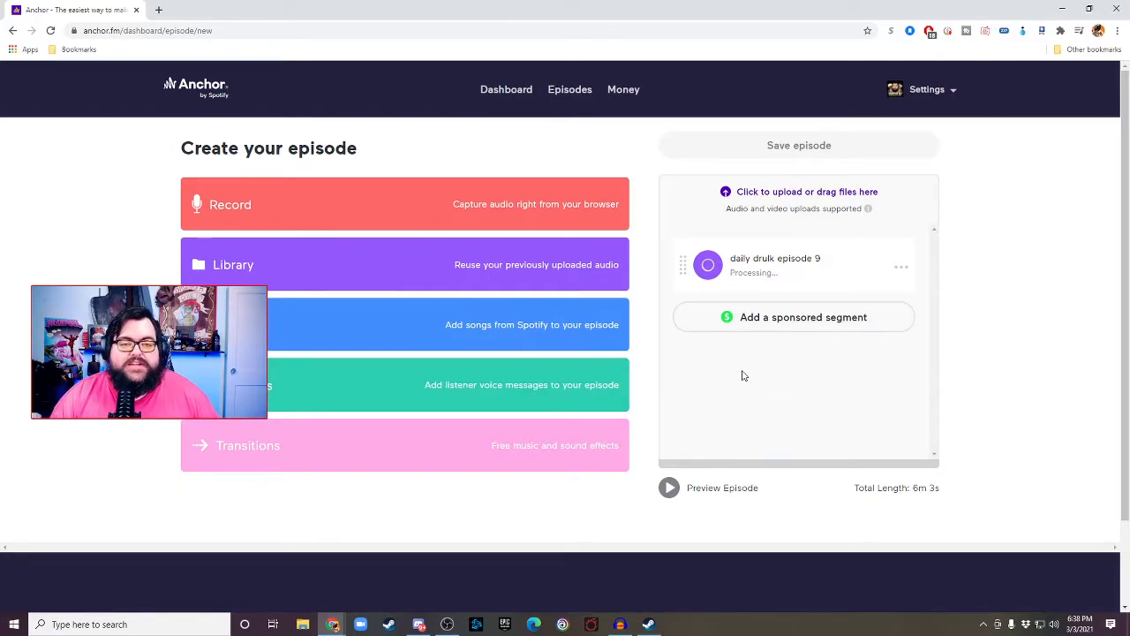
pyautogui.moveTo(767, 329)
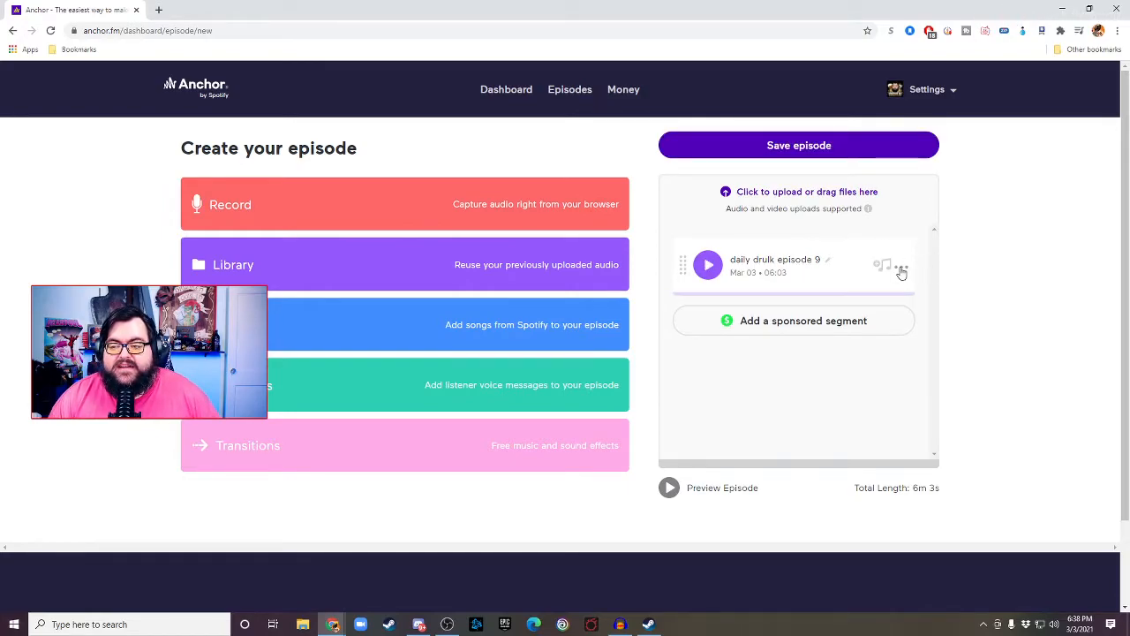
# Step: Split the episode 9 audio at 00:22.985 and save it as multiple segments
pyautogui.click(902, 265)
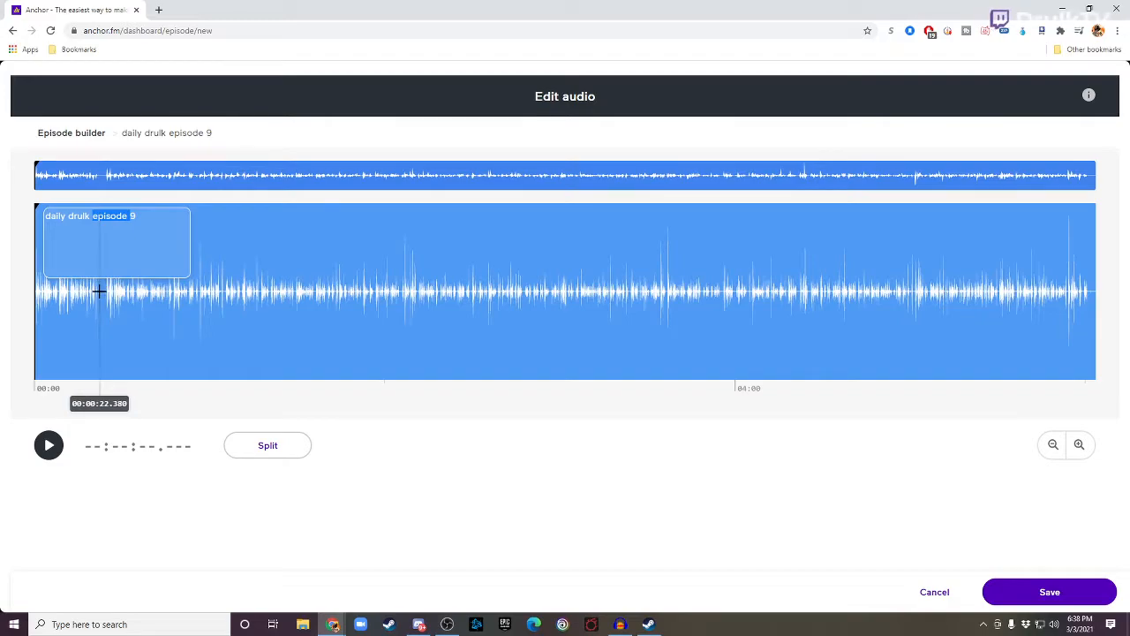
pyautogui.click(101, 292)
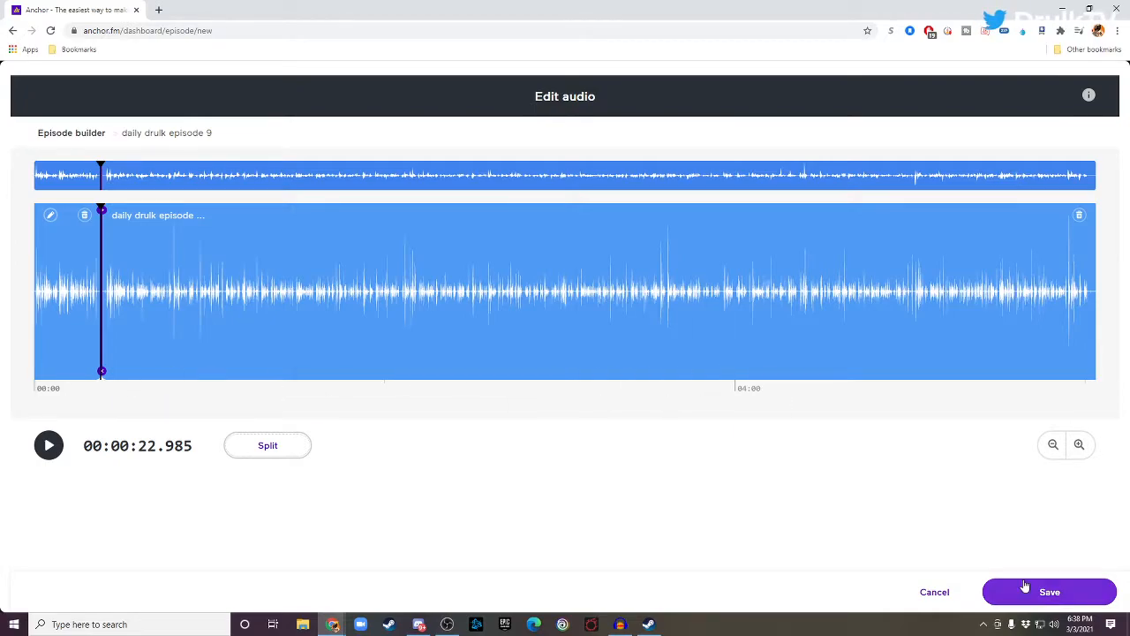
pyautogui.click(1050, 592)
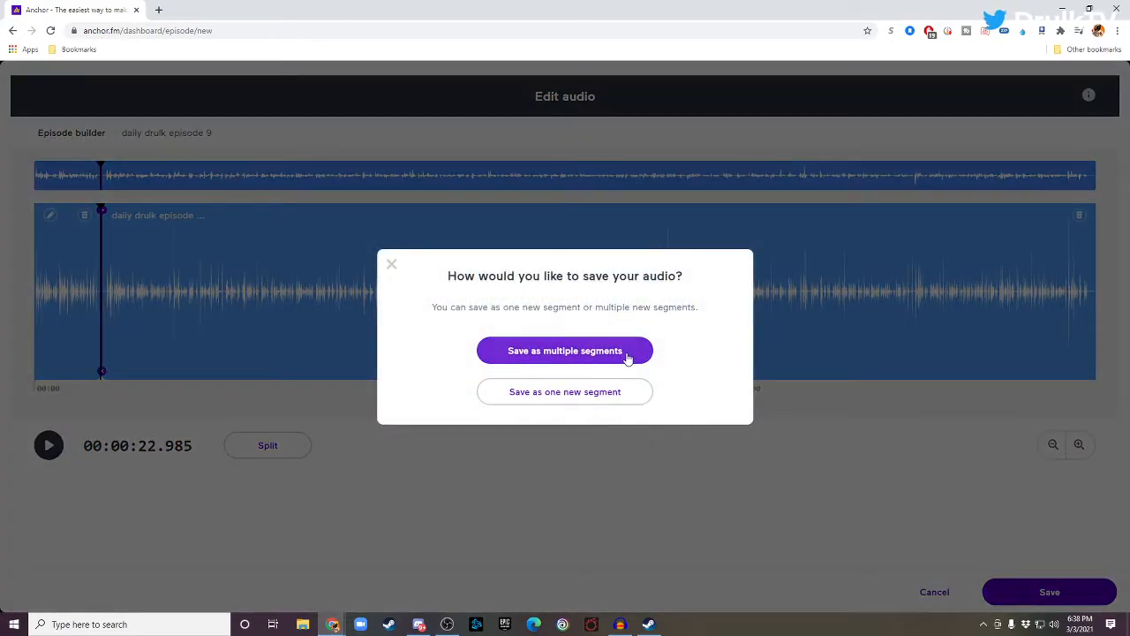
pyautogui.click(565, 351)
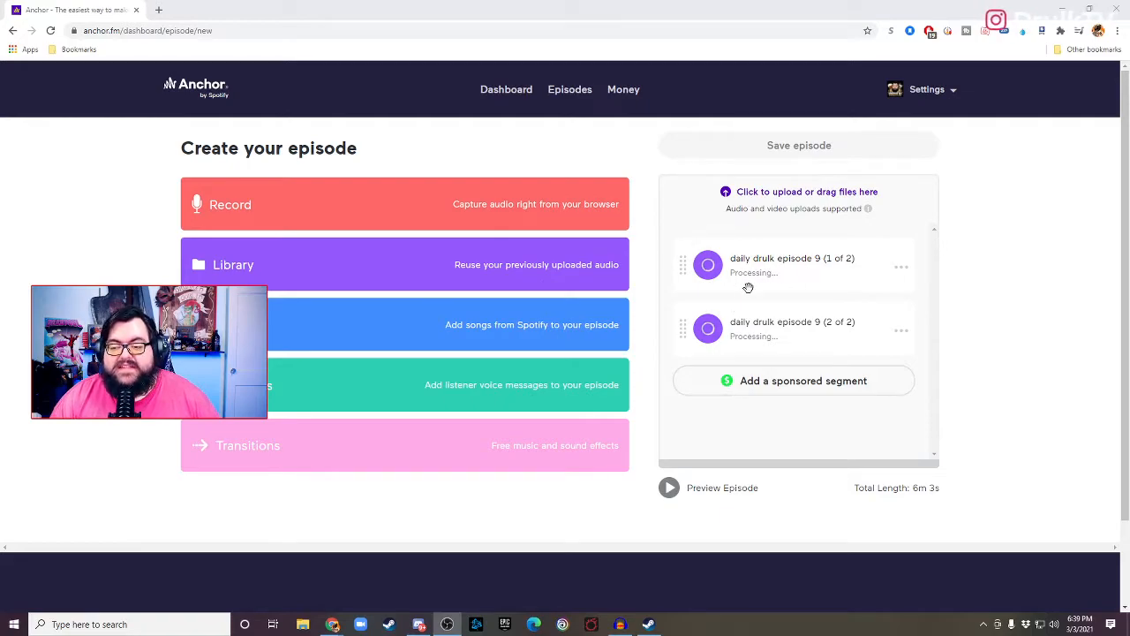
pyautogui.moveTo(772, 317)
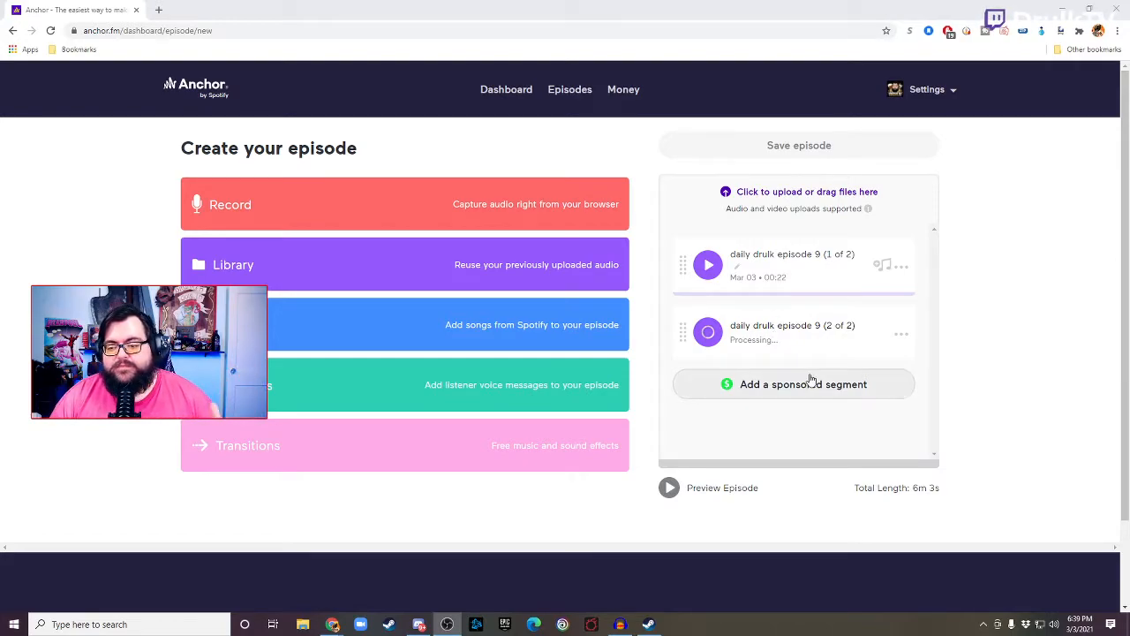
# Step: Insert a sponsored segment between parts 1 and 2, then save the episode
pyautogui.click(793, 383)
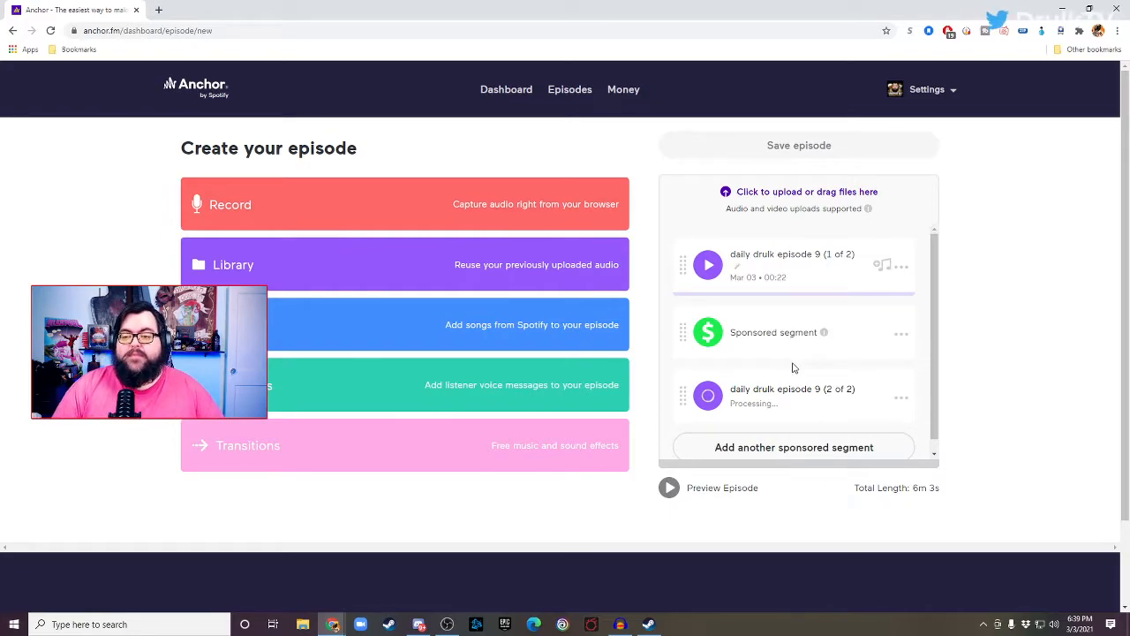
pyautogui.moveTo(871, 412)
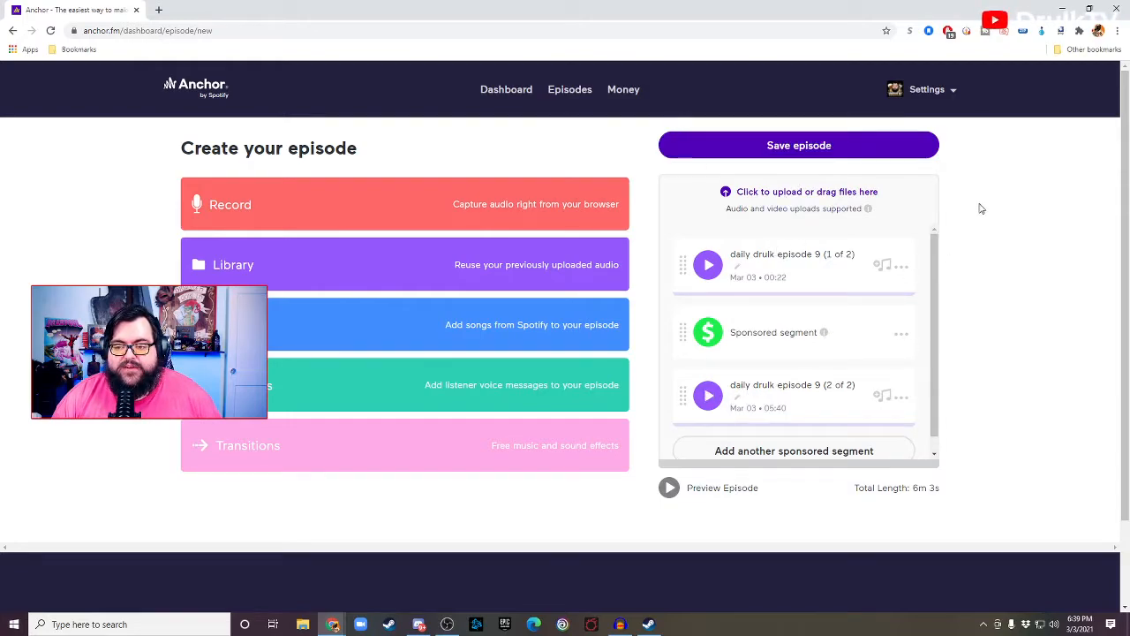
pyautogui.moveTo(764, 306)
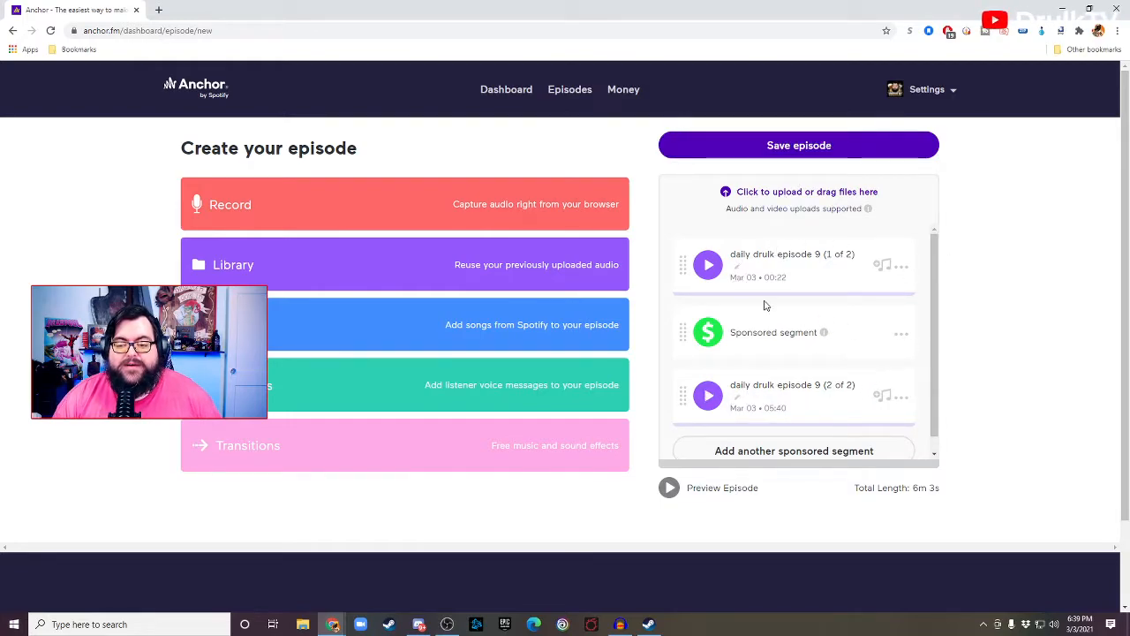
pyautogui.moveTo(825, 369)
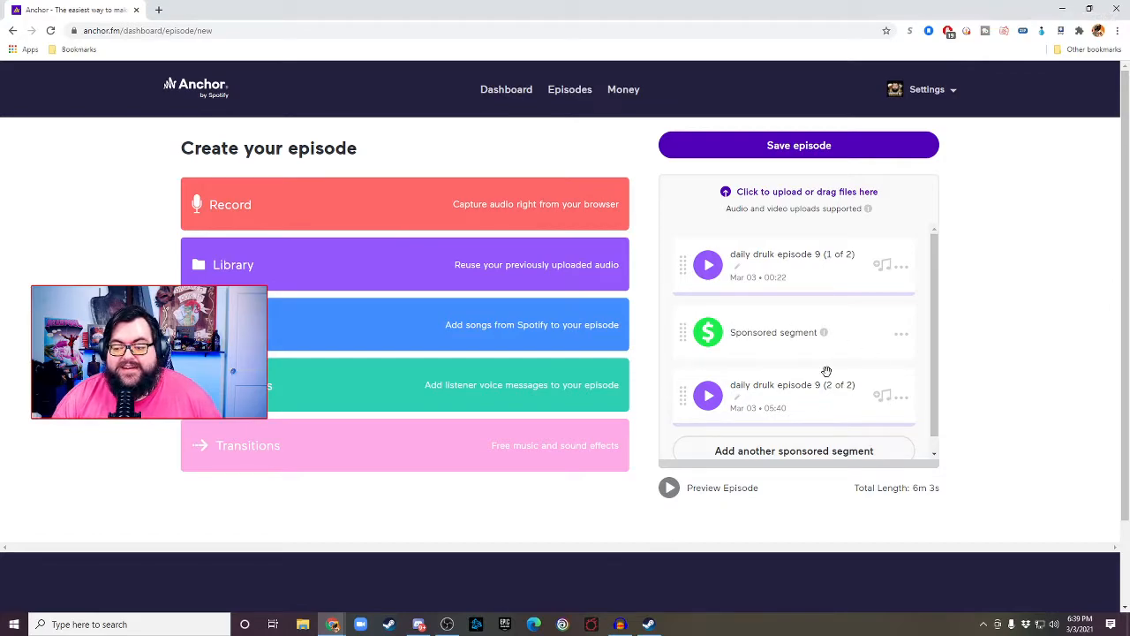
pyautogui.click(798, 145)
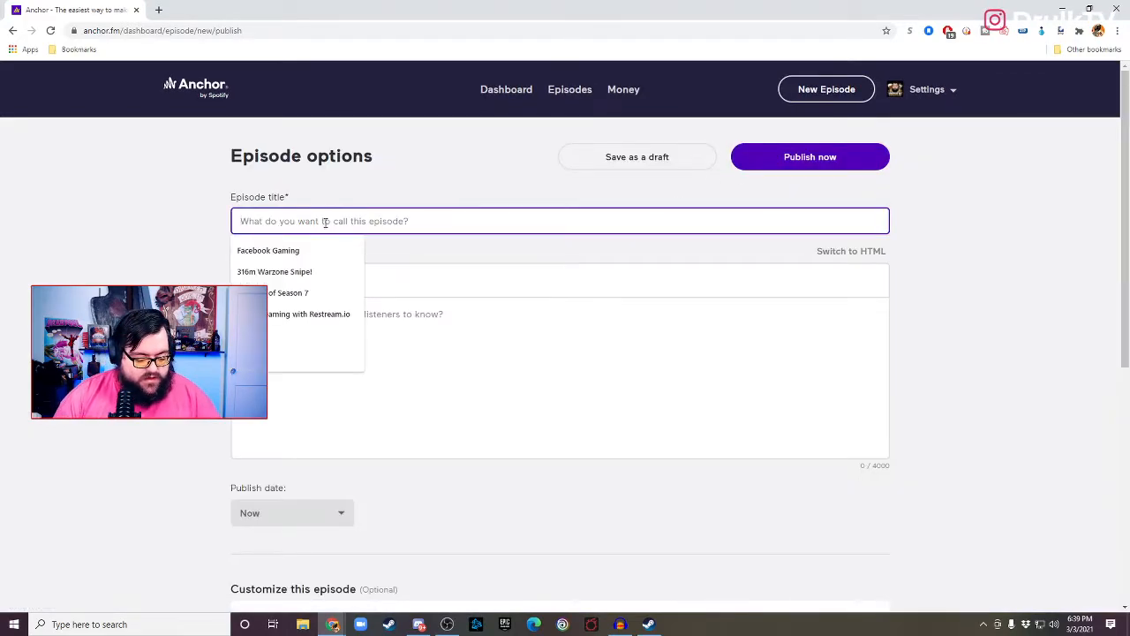
# Step: Replace 'Accountability' in the title so it reads 'The Daily Drulk: Share Your Knowledge'
pyautogui.write('Thr')
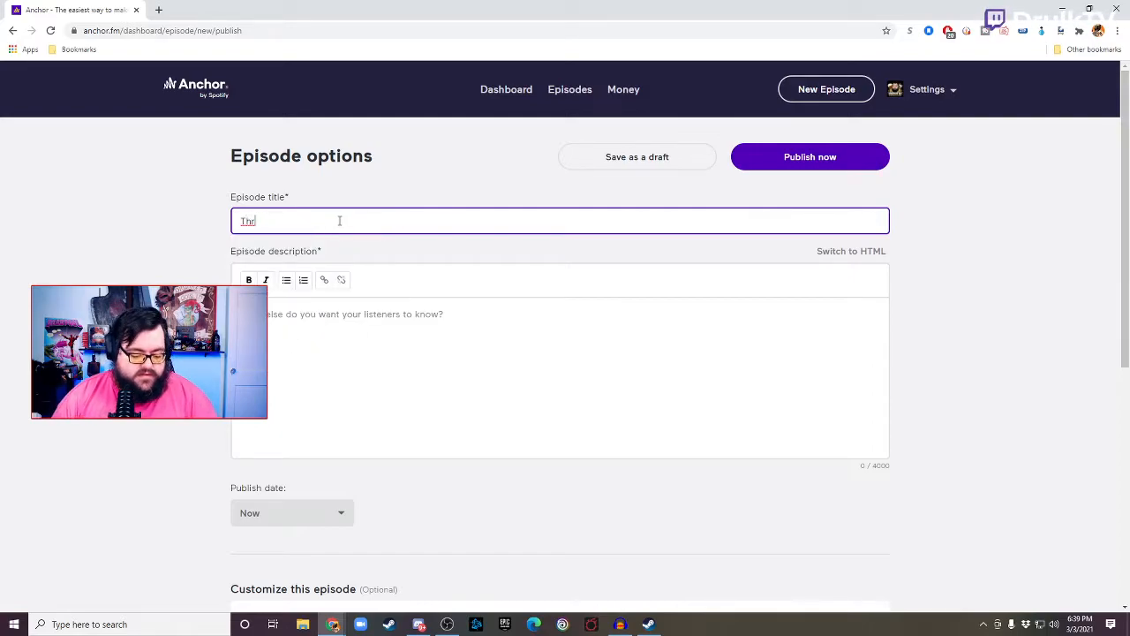
pyautogui.write('The Daily Druk: Accountability')
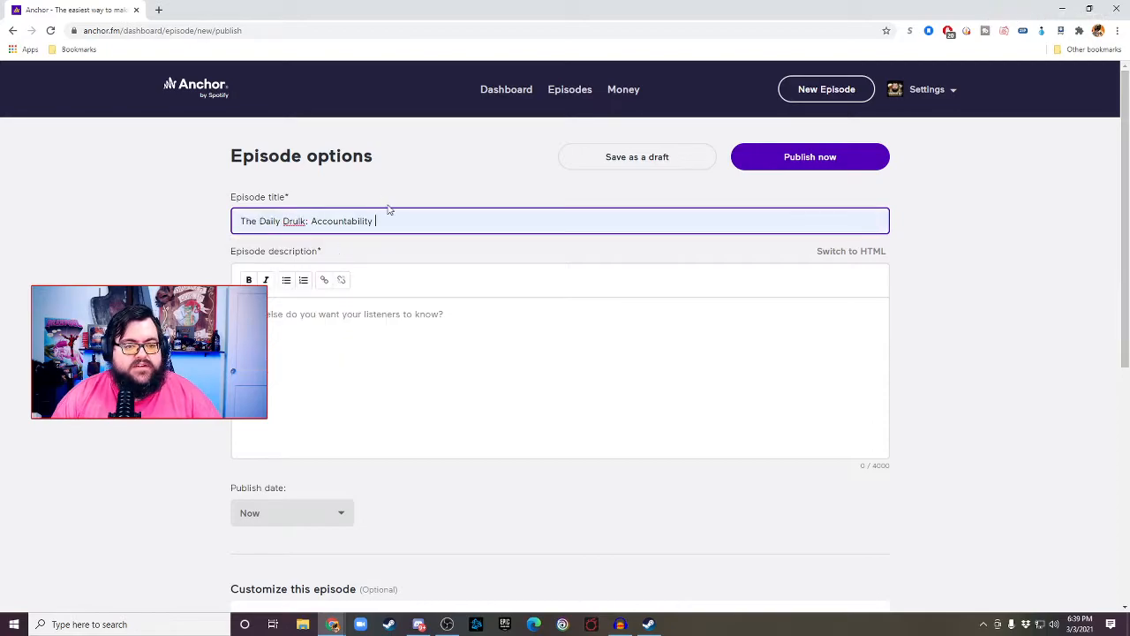
pyautogui.doubleClick(340, 220)
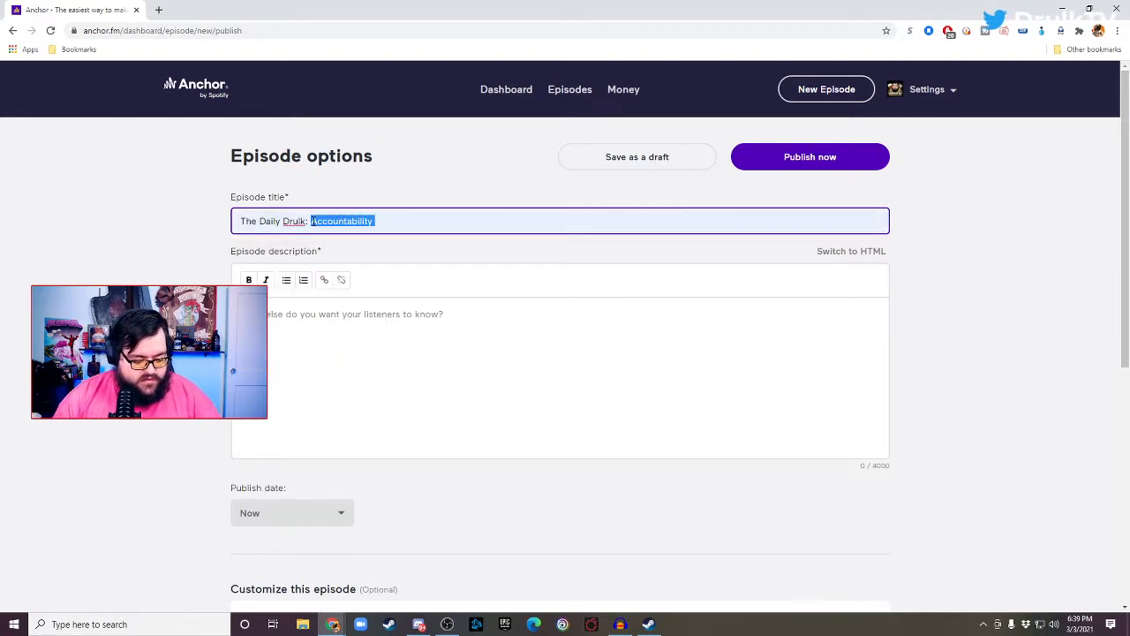
pyautogui.write('Share Yo')
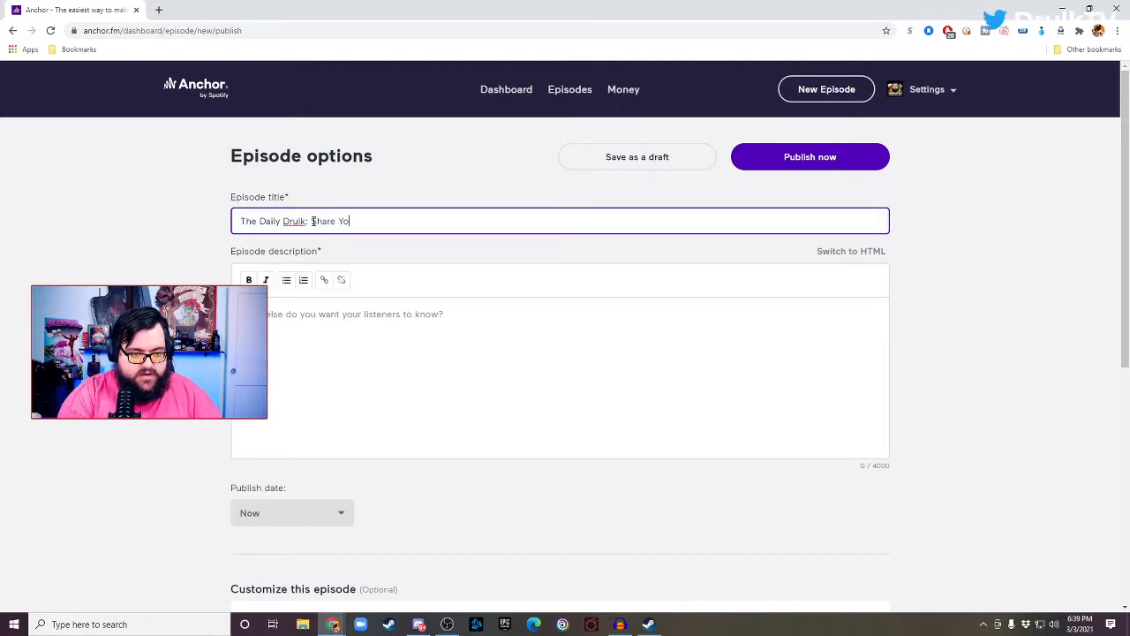
pyautogui.write('ur Know')
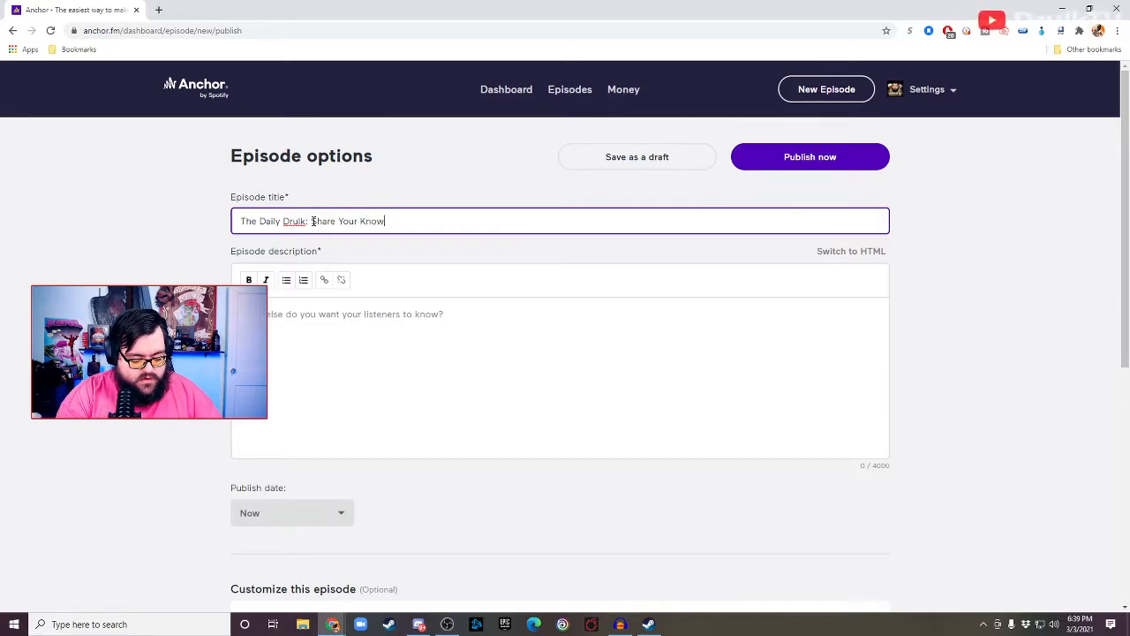
pyautogui.write('ledge')
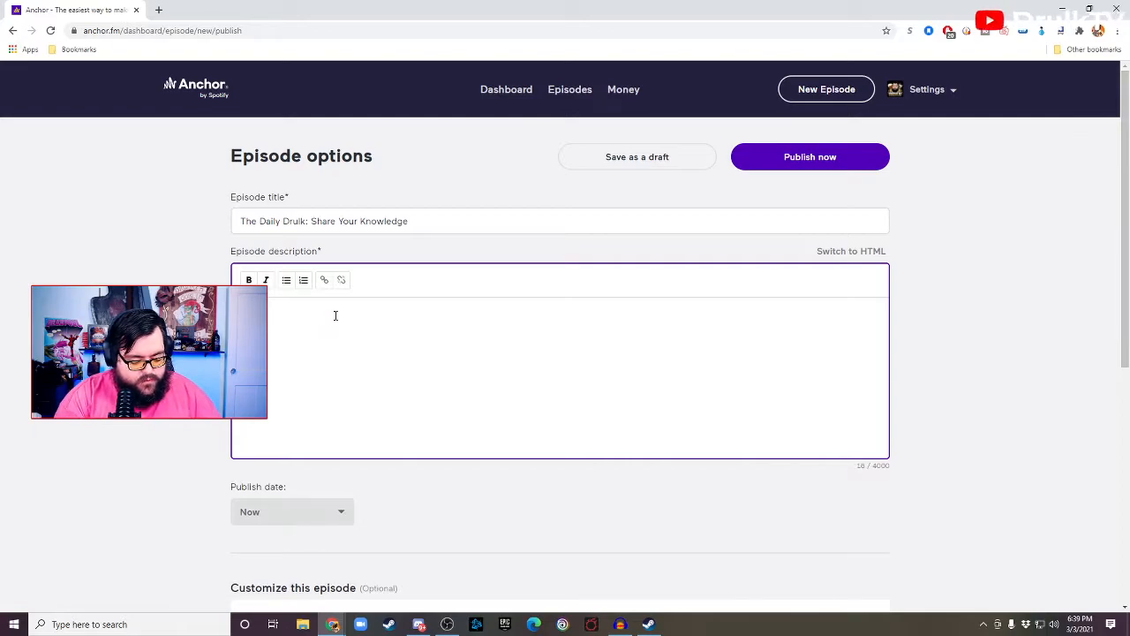
# Step: Type the first description line about topics and experiences we can teach about
pyautogui.write('I have top')
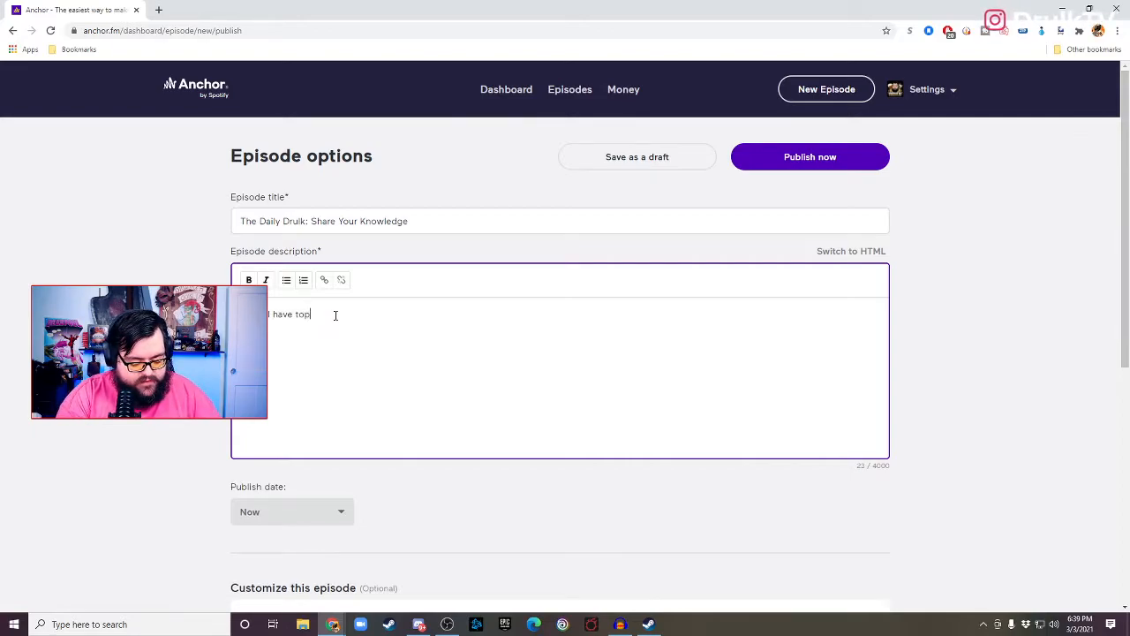
pyautogui.write('ics and experi')
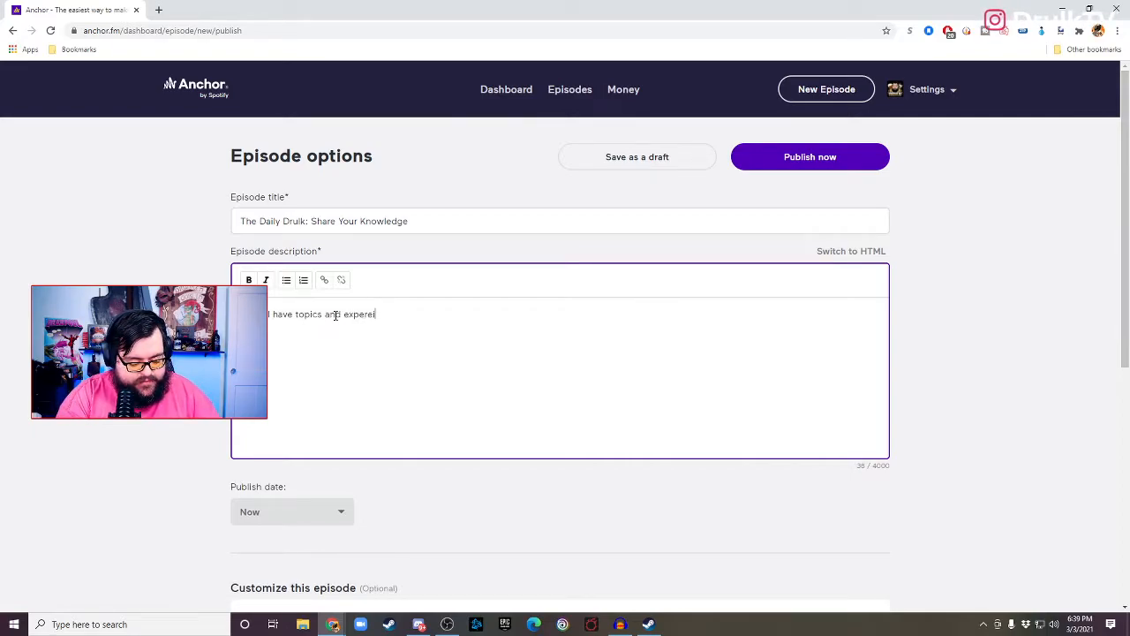
pyautogui.write('nces that we can teach others')
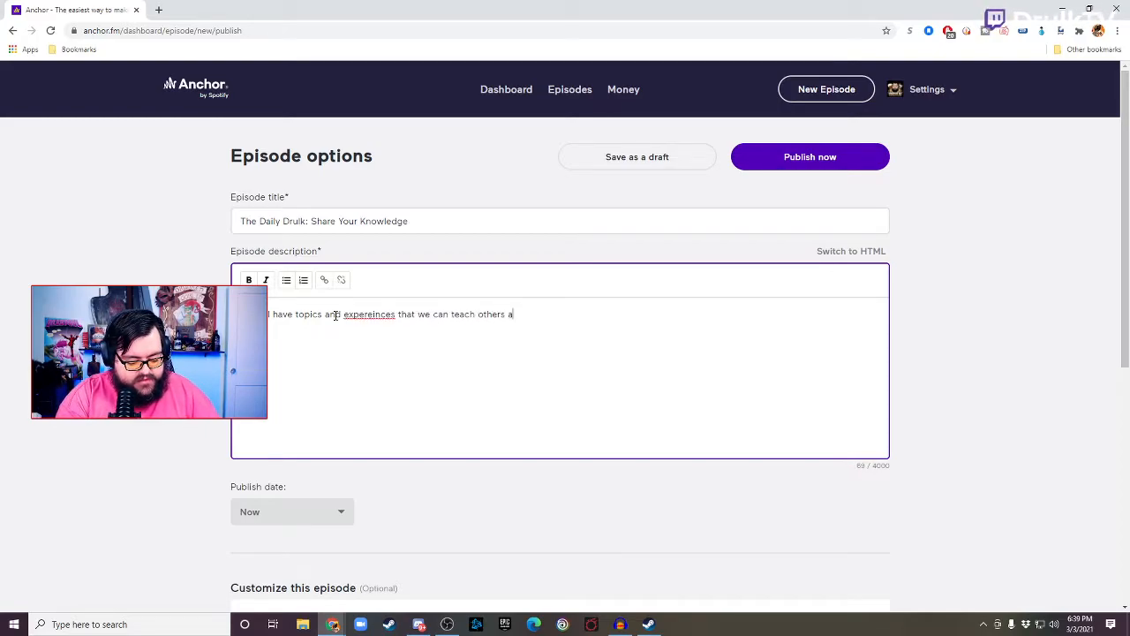
pyautogui.write('about.')
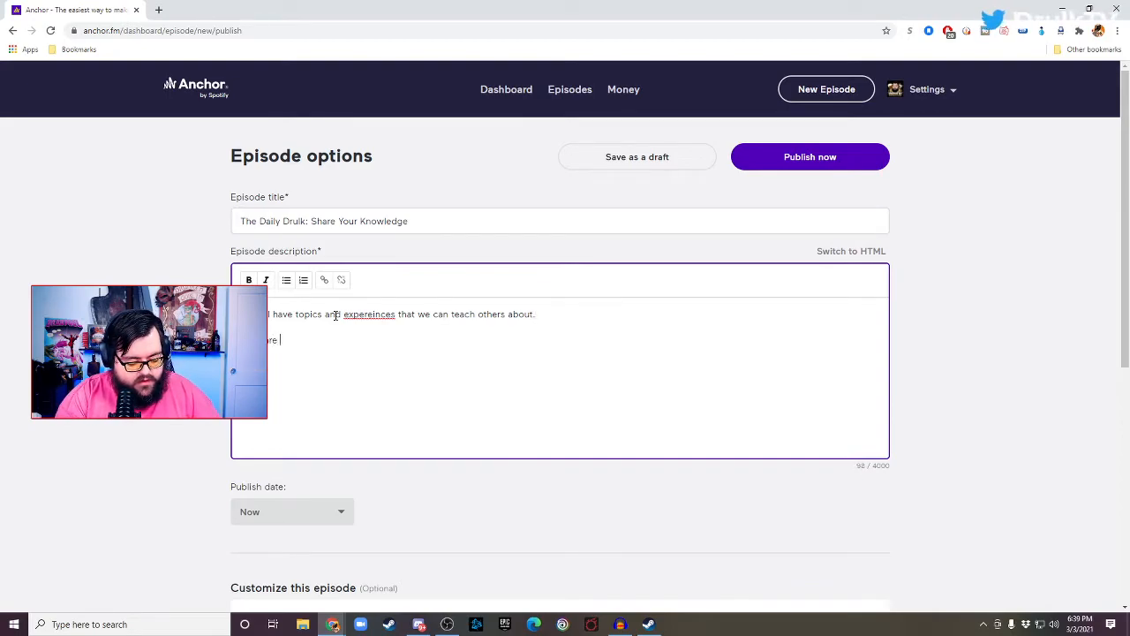
# Step: Add the line about 5 steps for sharing knowledge and correct the misspelled 'expereinces'
pyautogui.write('5 steps')
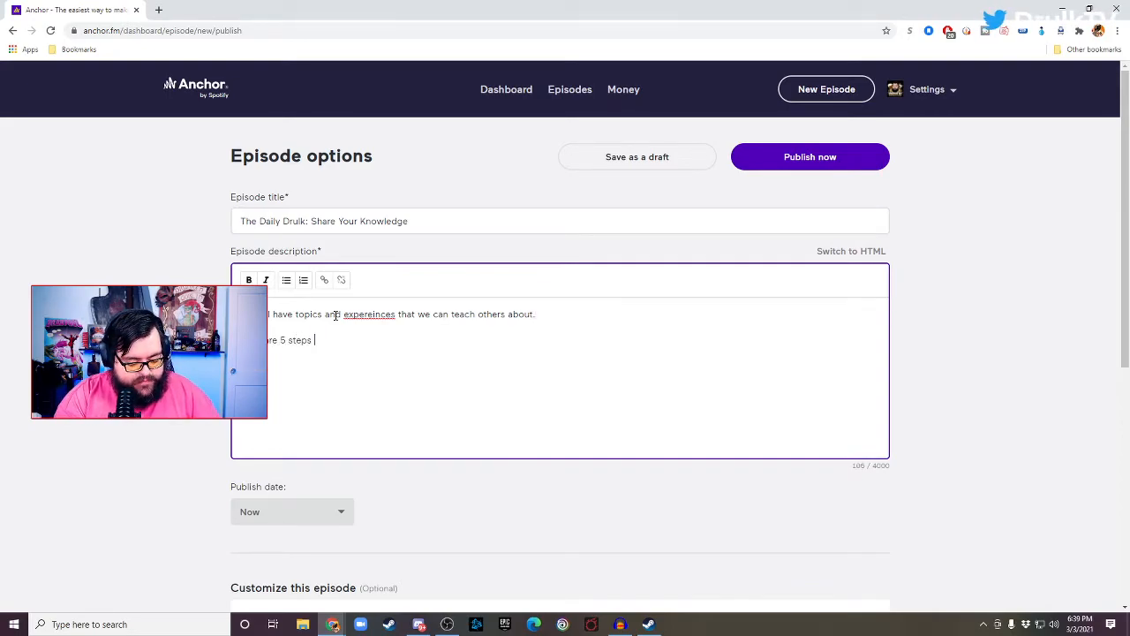
pyautogui.write('I take when')
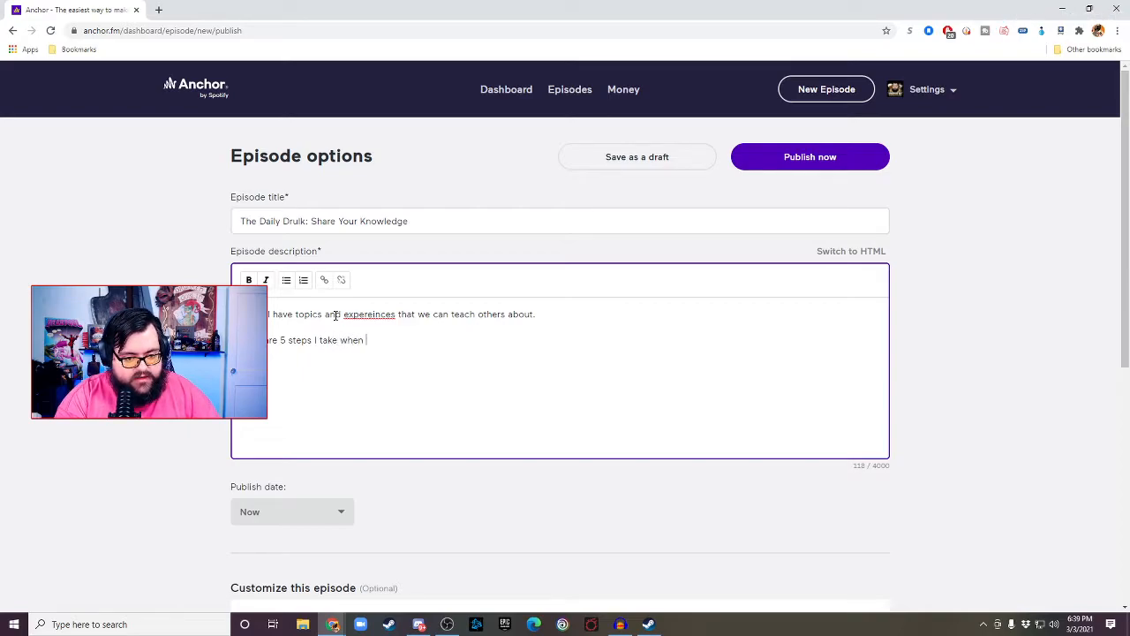
pyautogui.write('I am work')
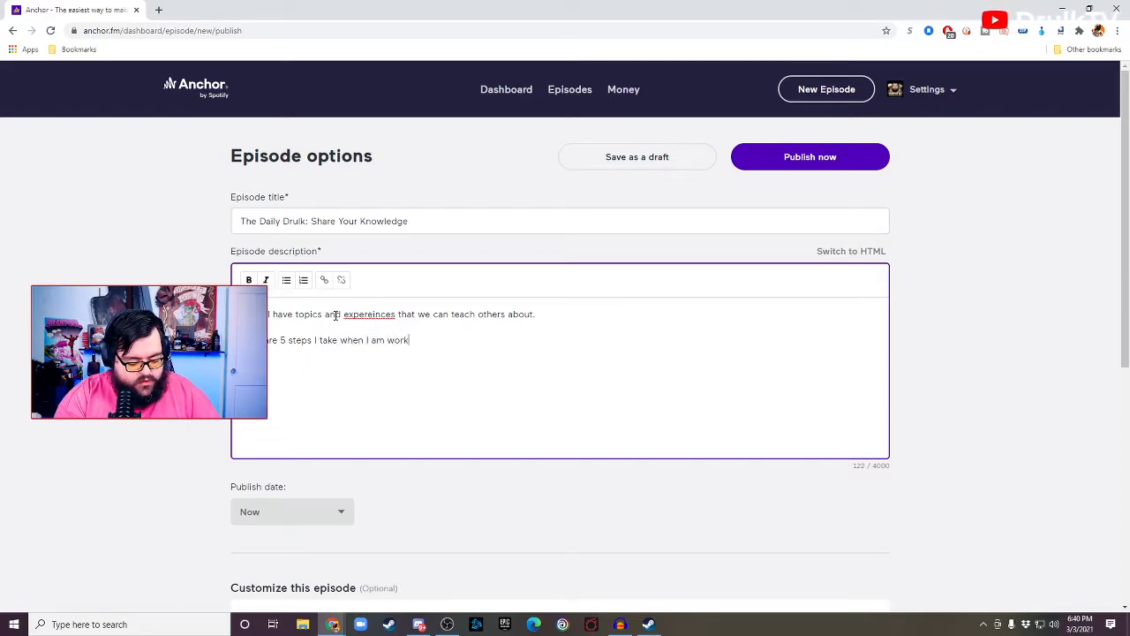
pyautogui.write('ing to share m')
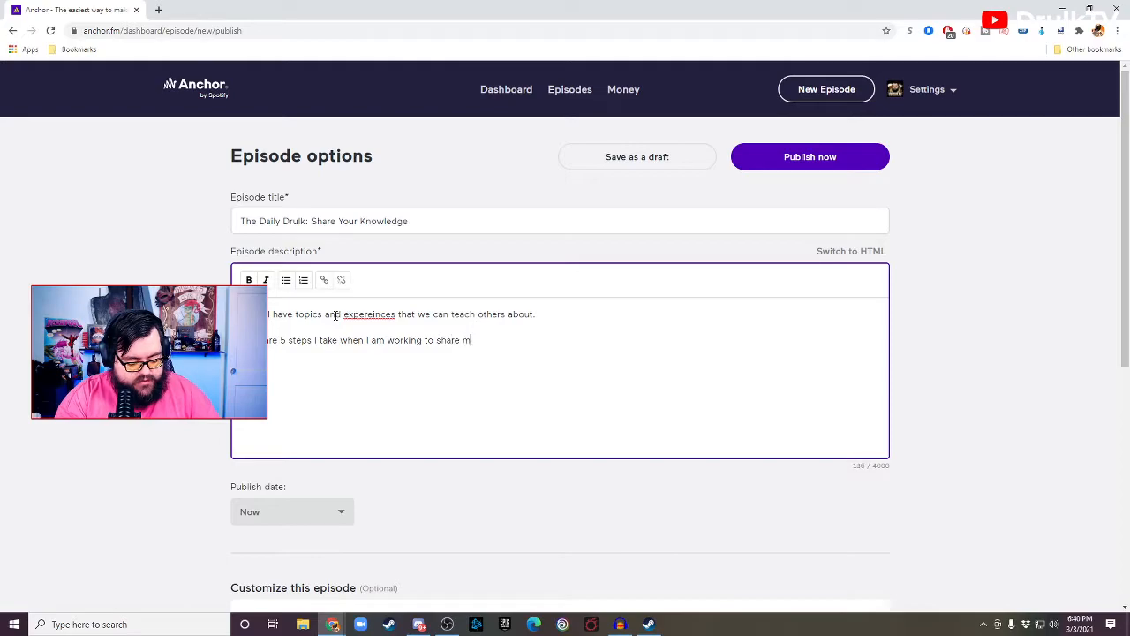
pyautogui.write('y knowledge.')
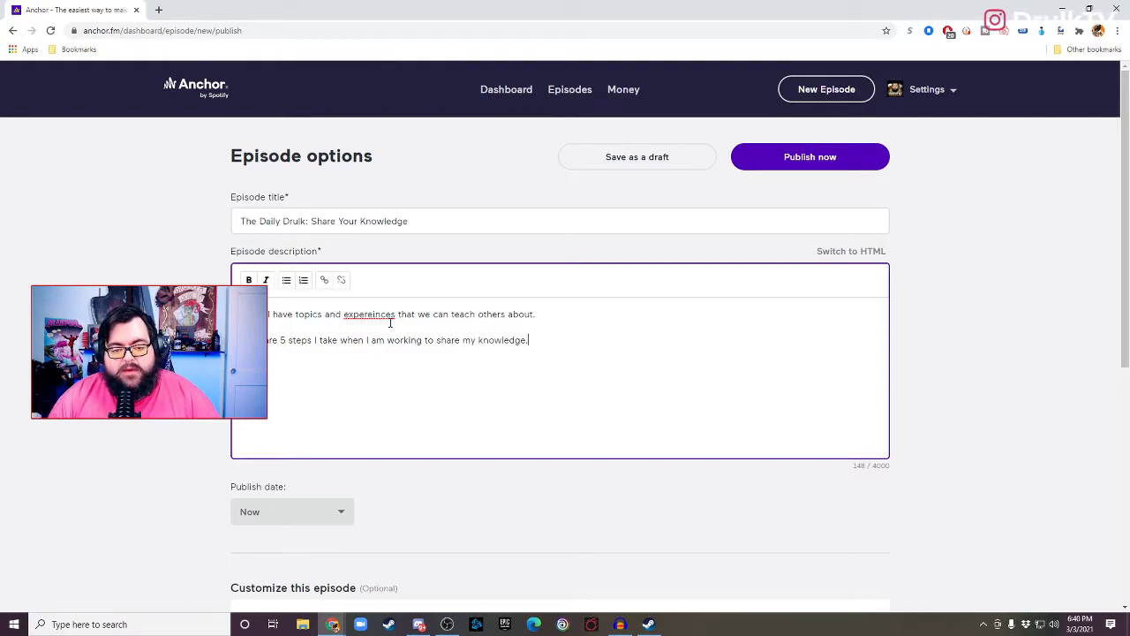
pyautogui.rightClick(370, 313)
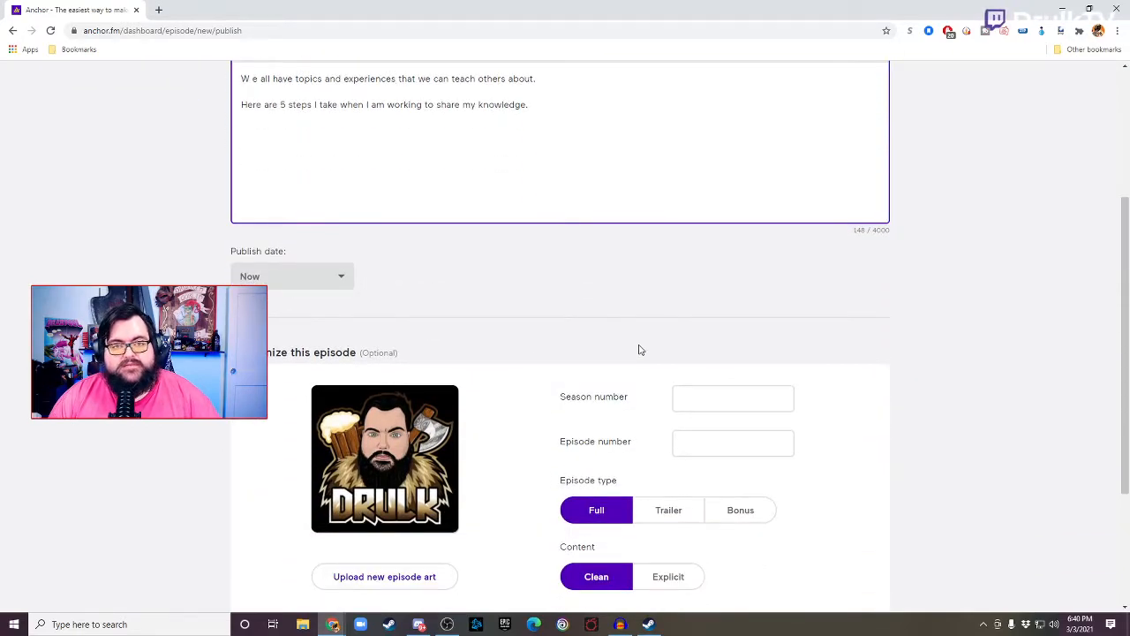
# Step: Set season number 1 and episode number 9, then publish the episode now
pyautogui.click(733, 397)
pyautogui.write('1')
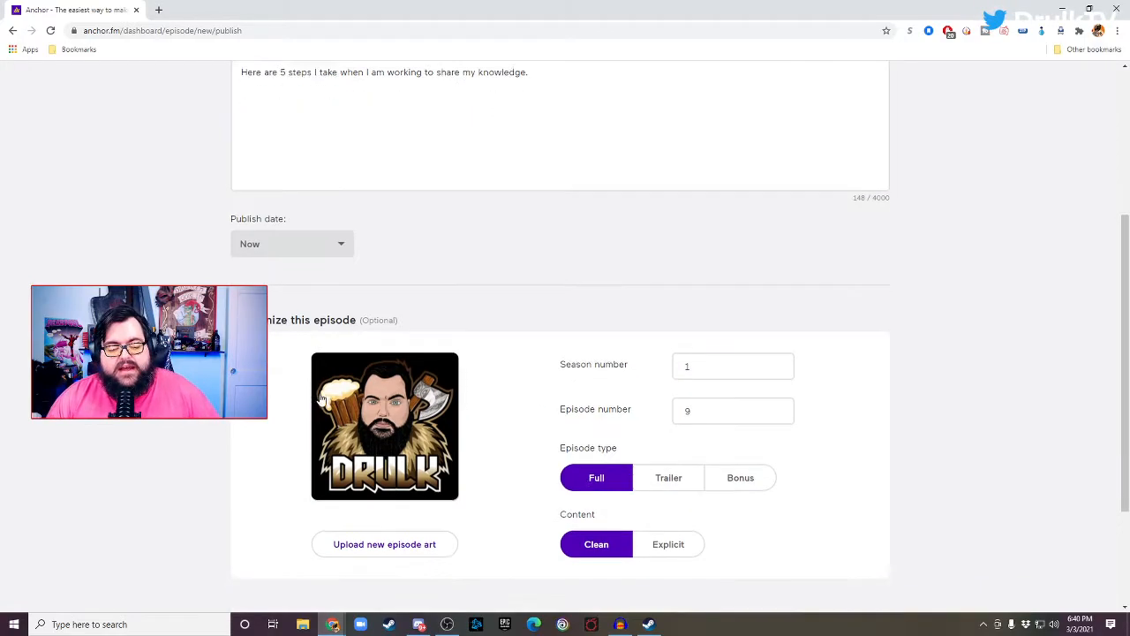
pyautogui.scroll(-3)
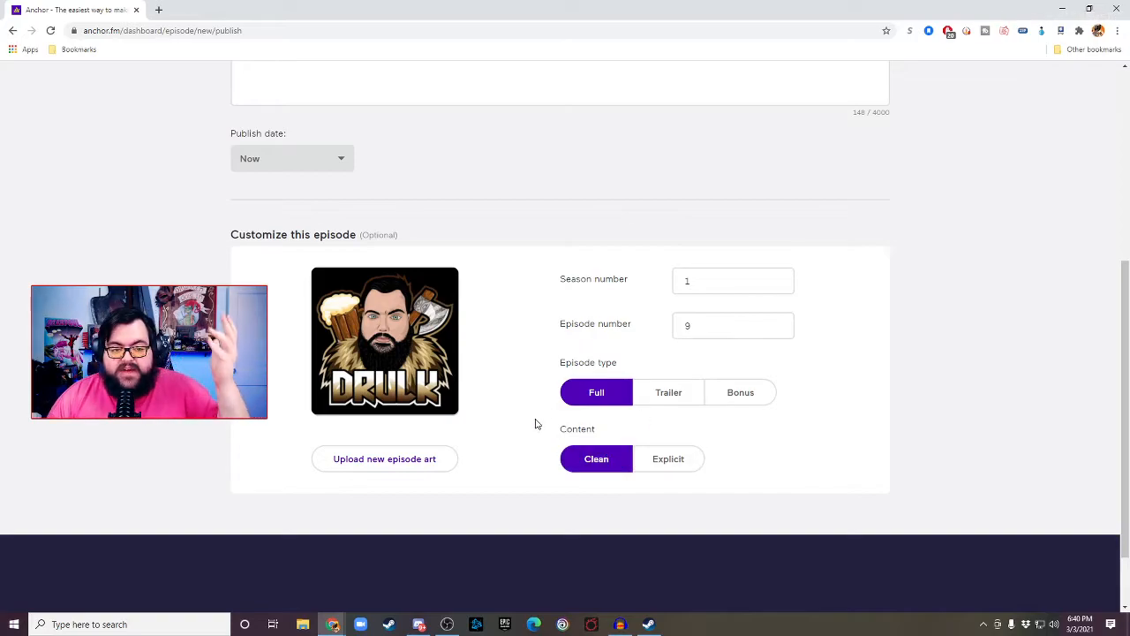
pyautogui.scroll(3)
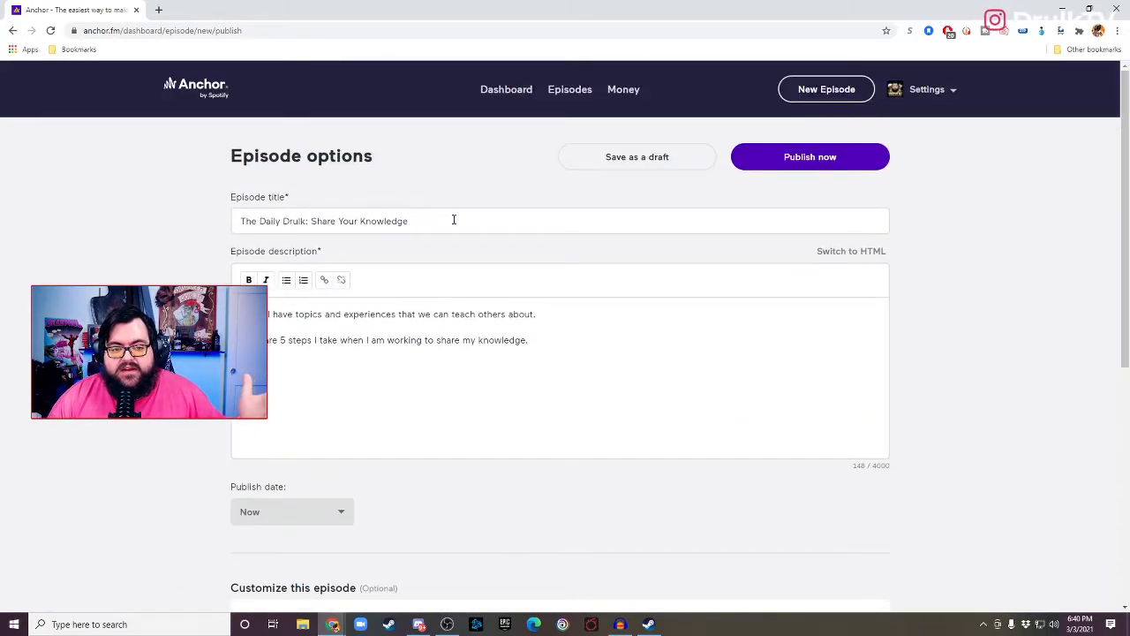
pyautogui.click(810, 156)
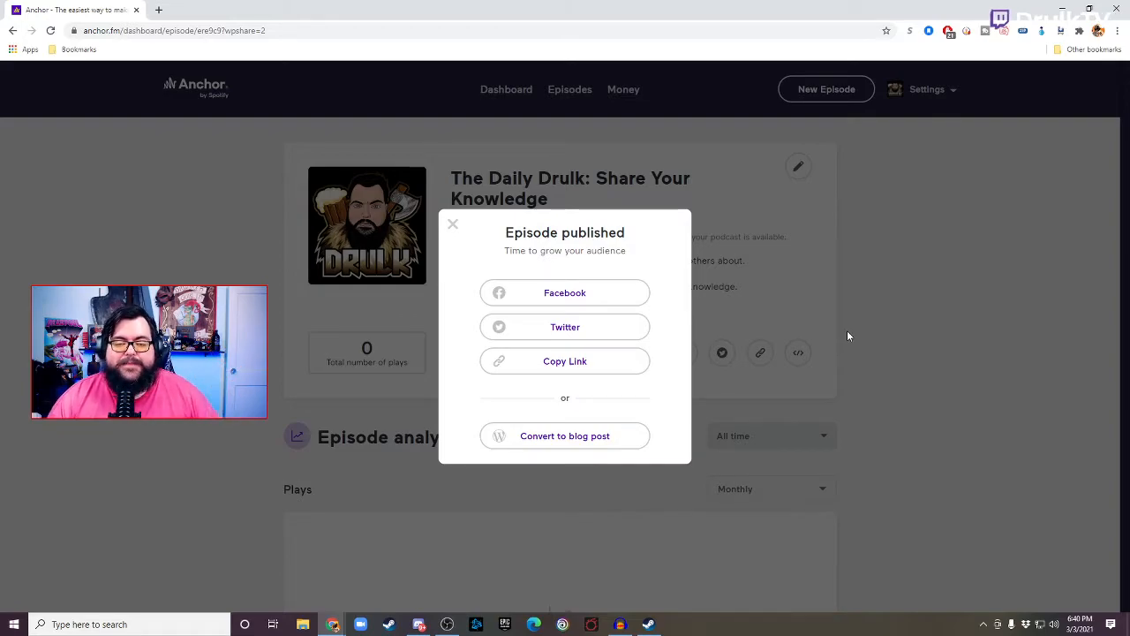
pyautogui.moveTo(677, 282)
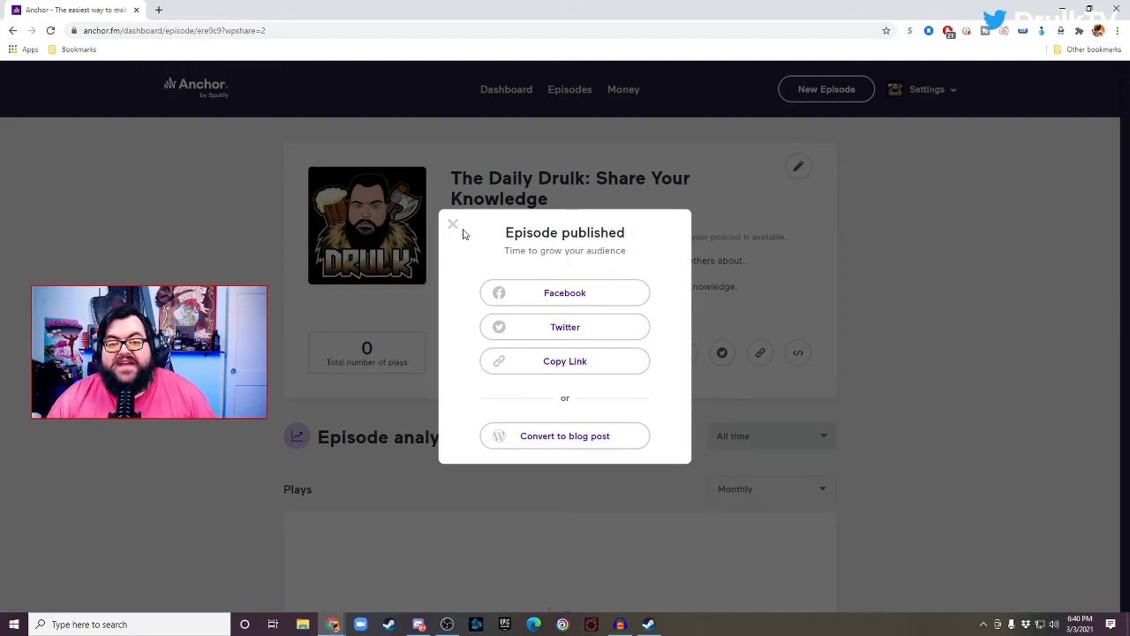
pyautogui.moveTo(594, 266)
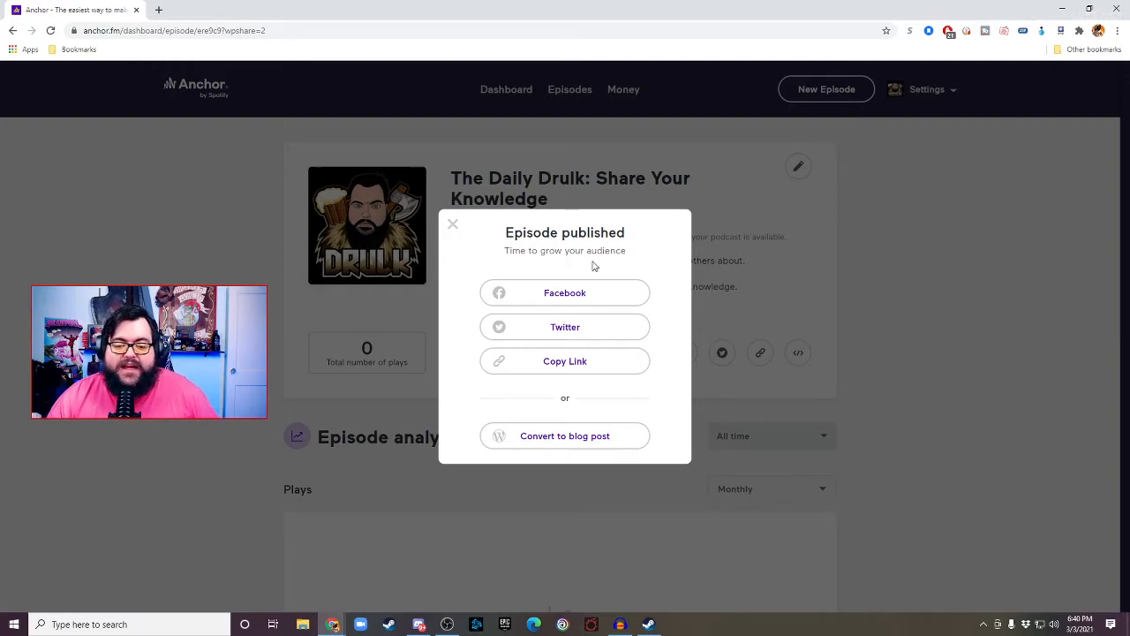